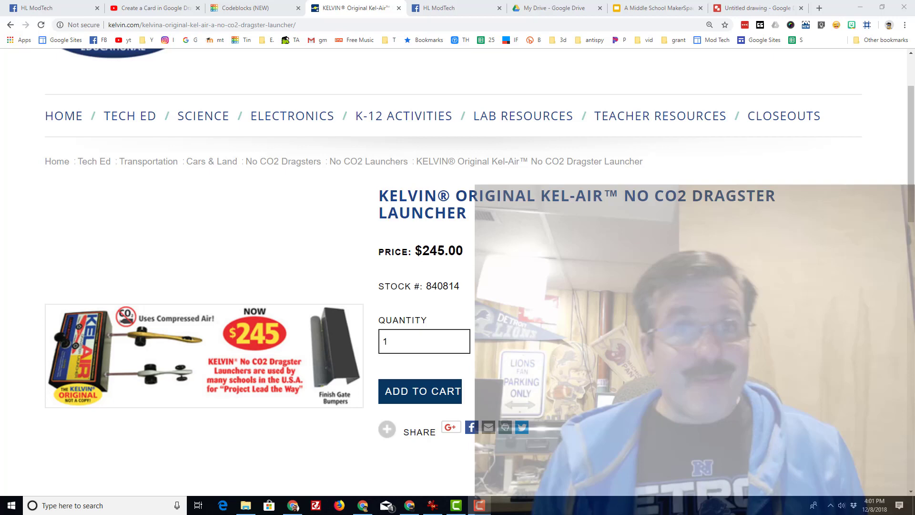
From the Tinkercad dashboard, open Codeblocks and browse the starter designs chooser.
click(254, 8)
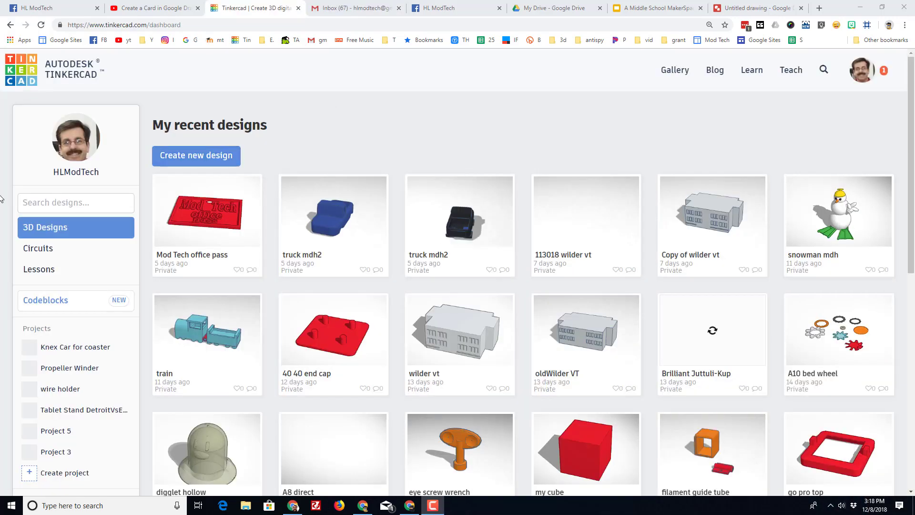
click(46, 300)
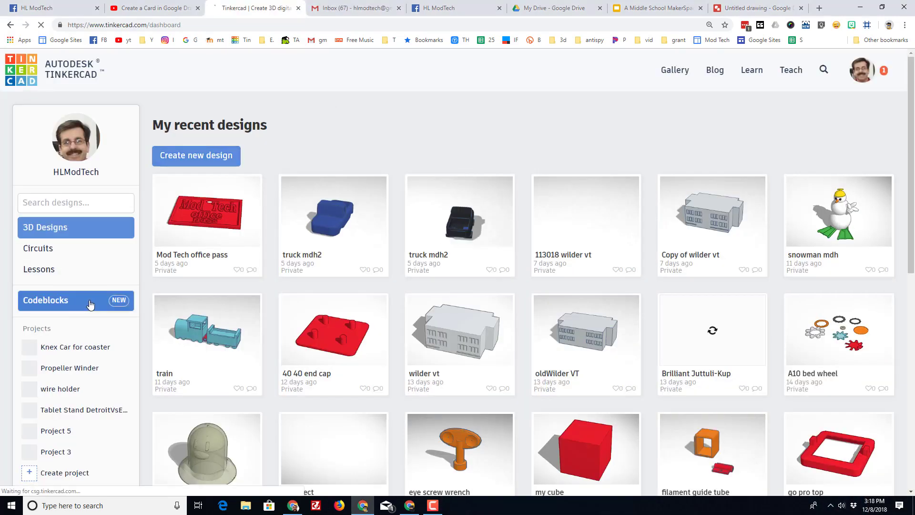
click(45, 300)
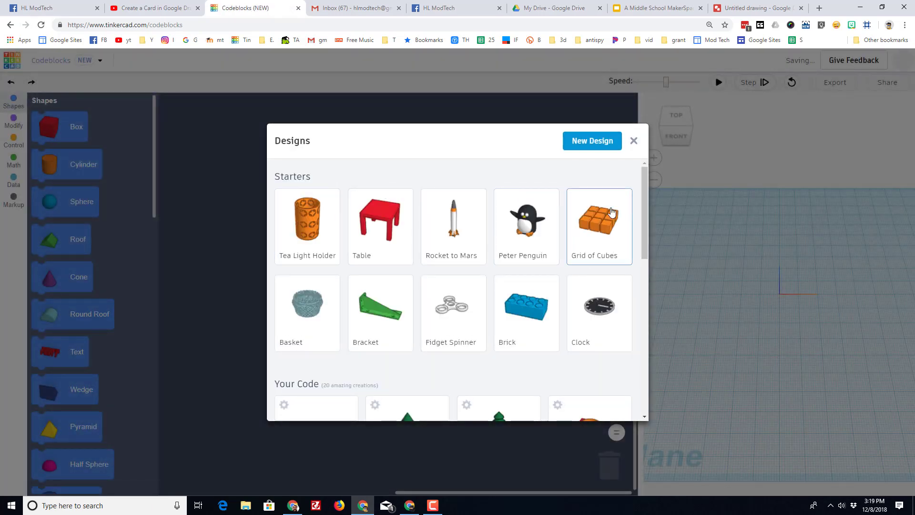
scroll(down, 3)
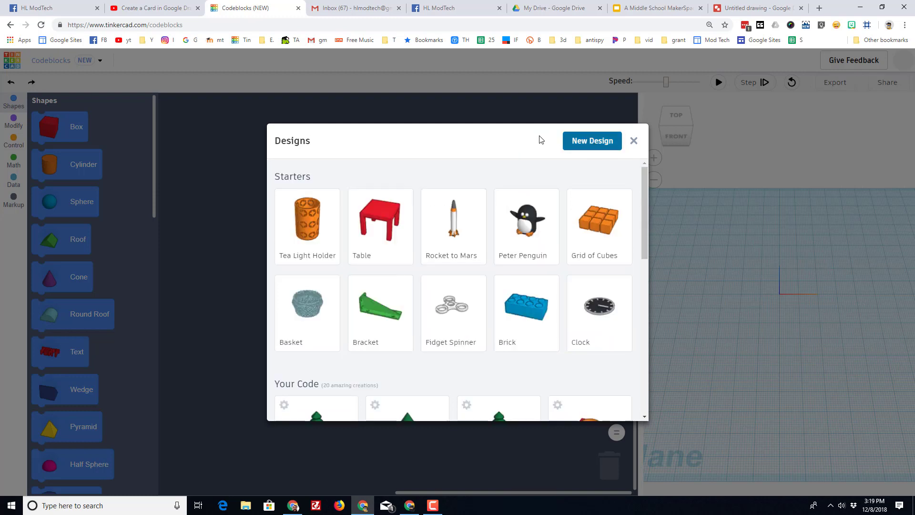
Start a new blank design and rename it 'wheels mdh 1'.
click(591, 141)
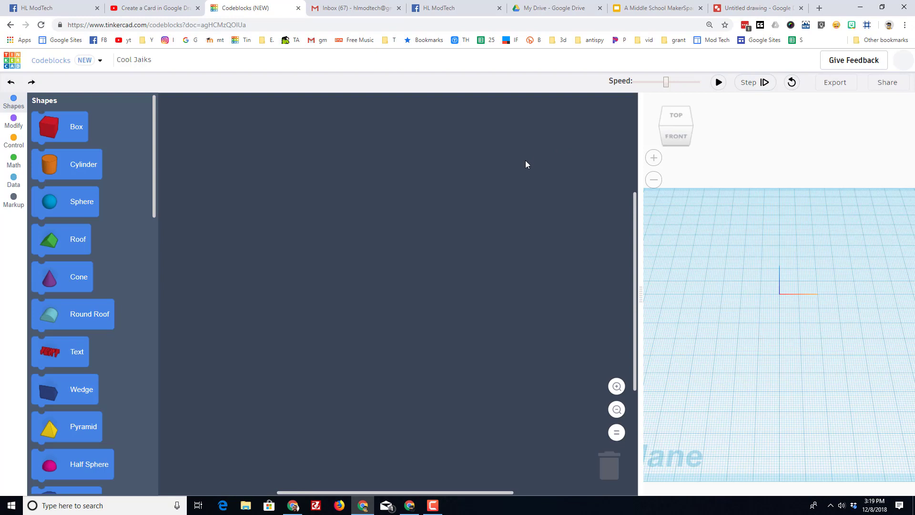
mouse_move(514, 135)
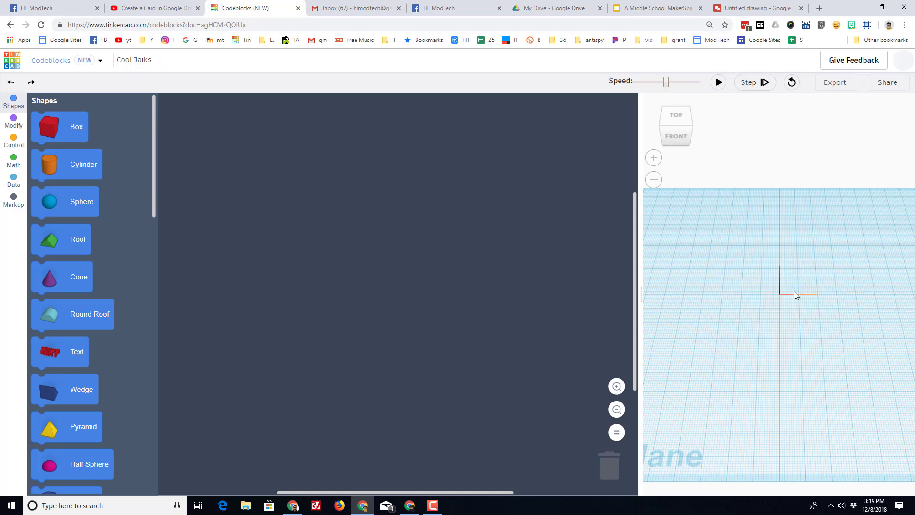
mouse_move(147, 65)
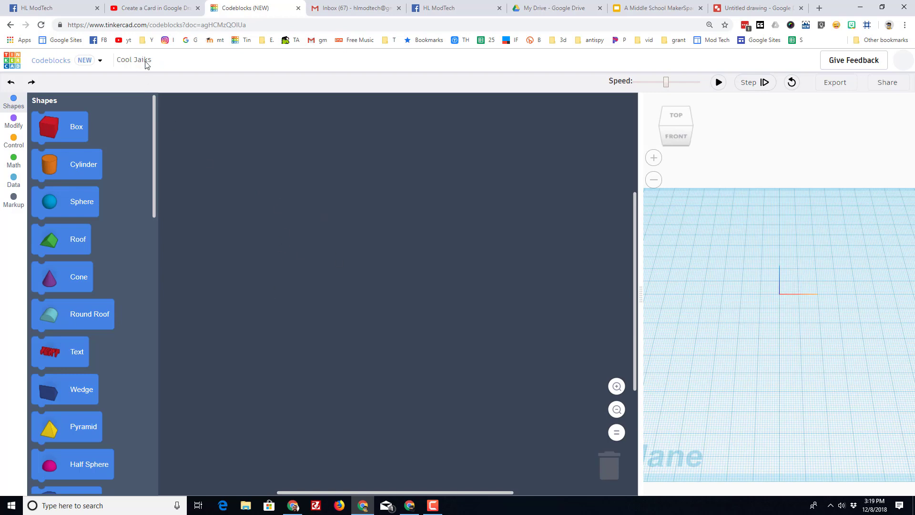
click(133, 59)
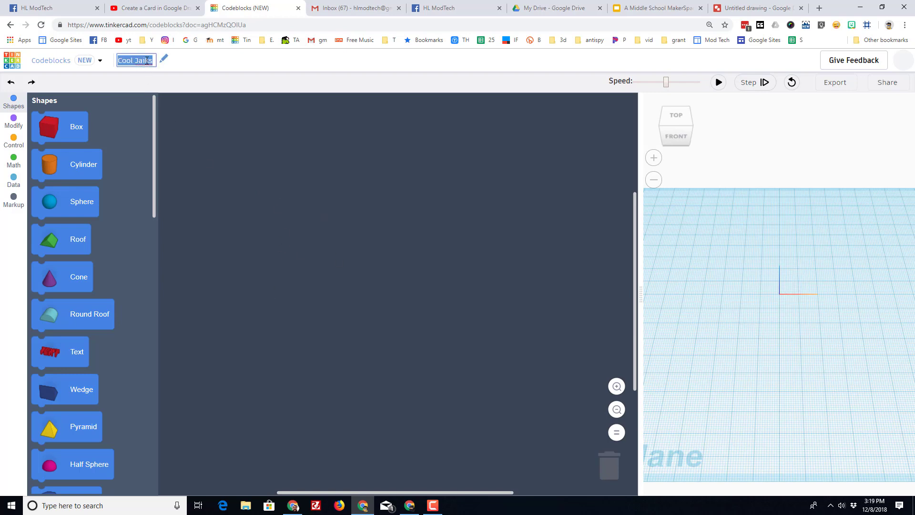
text(wheels mdh 1)
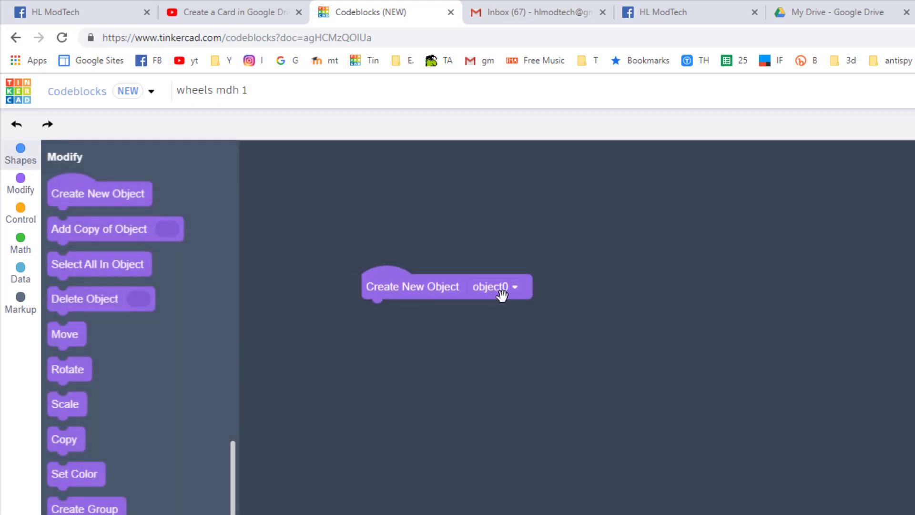
Rename the object0 variable to 'wheel' and add cylinder blocks beneath it.
click(494, 286)
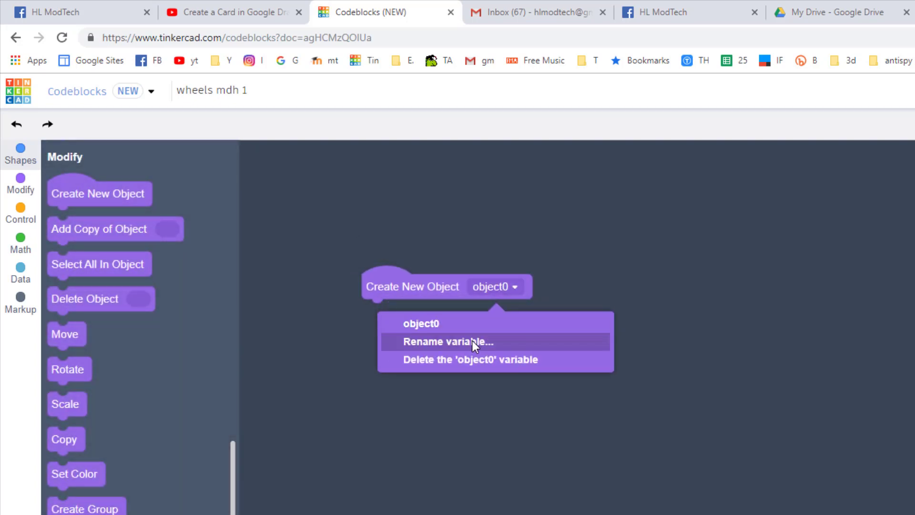
click(447, 341)
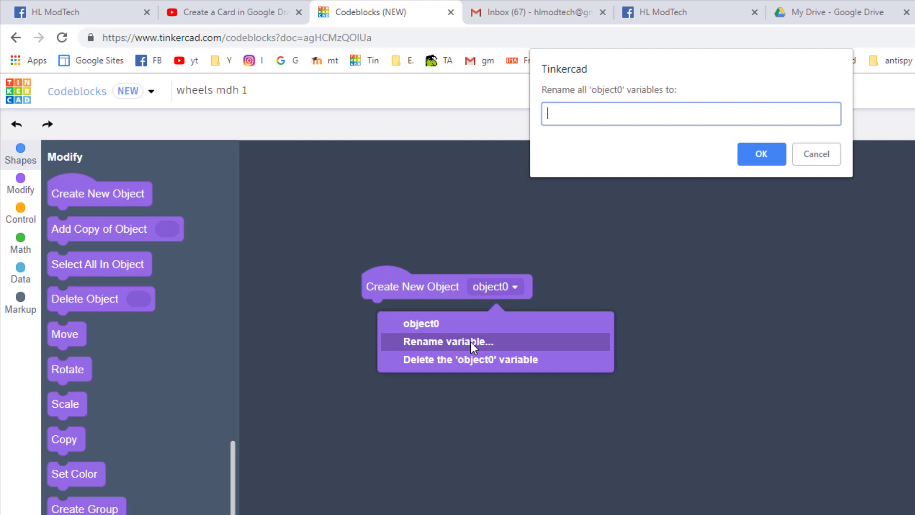
text(wheel)
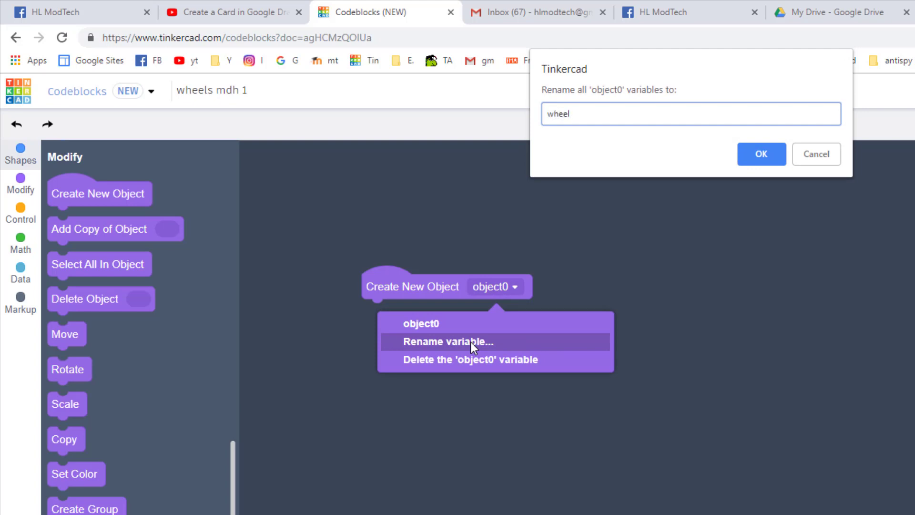
click(760, 153)
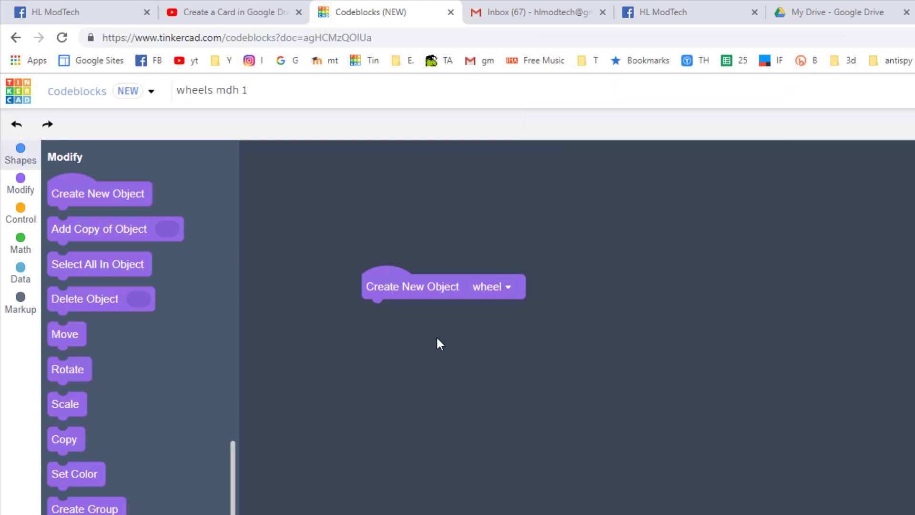
mouse_move(460, 345)
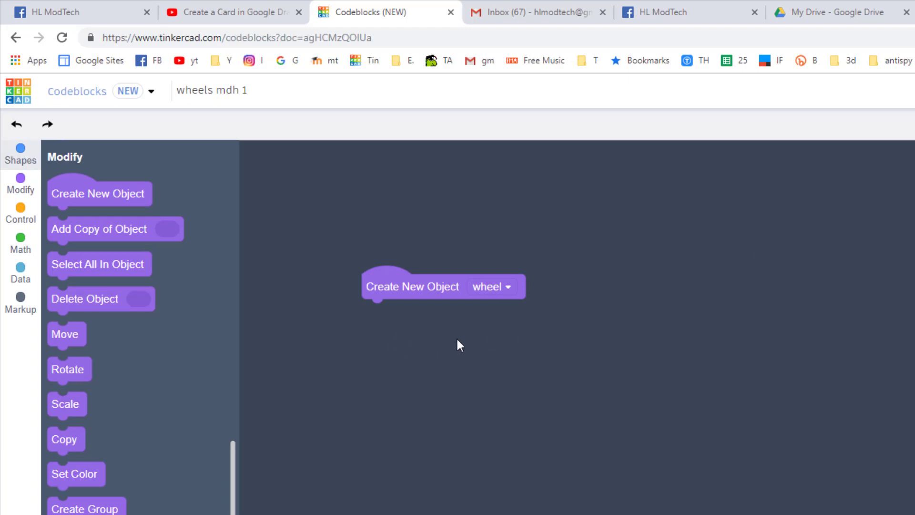
mouse_move(135, 294)
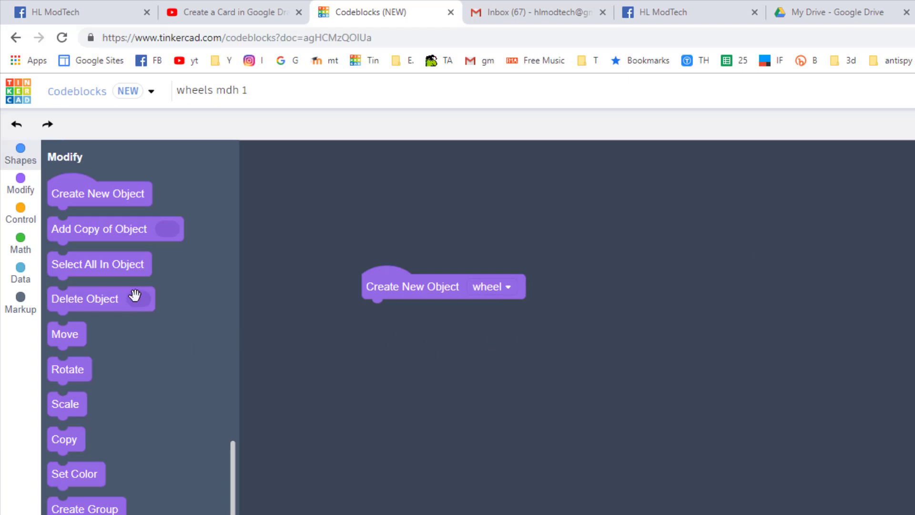
click(20, 155)
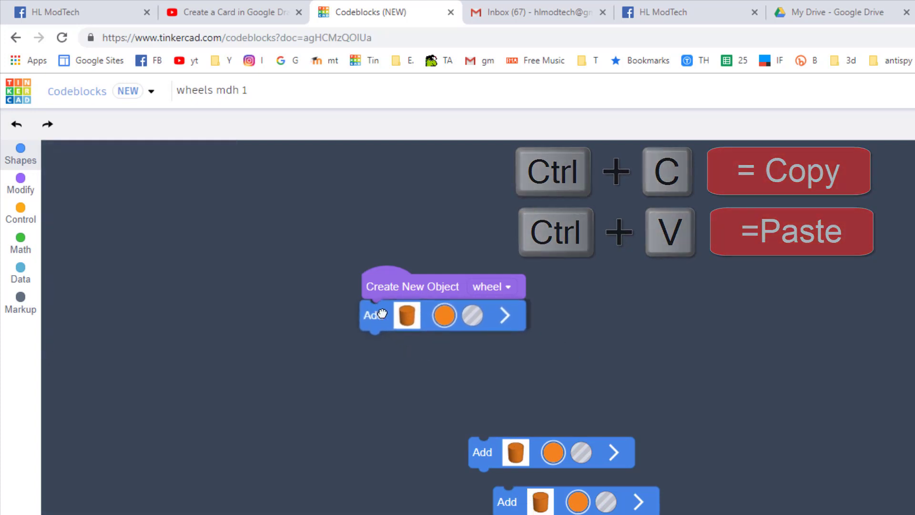
Make the first cylinder black with radius 18 and preview the wheel.
click(20, 155)
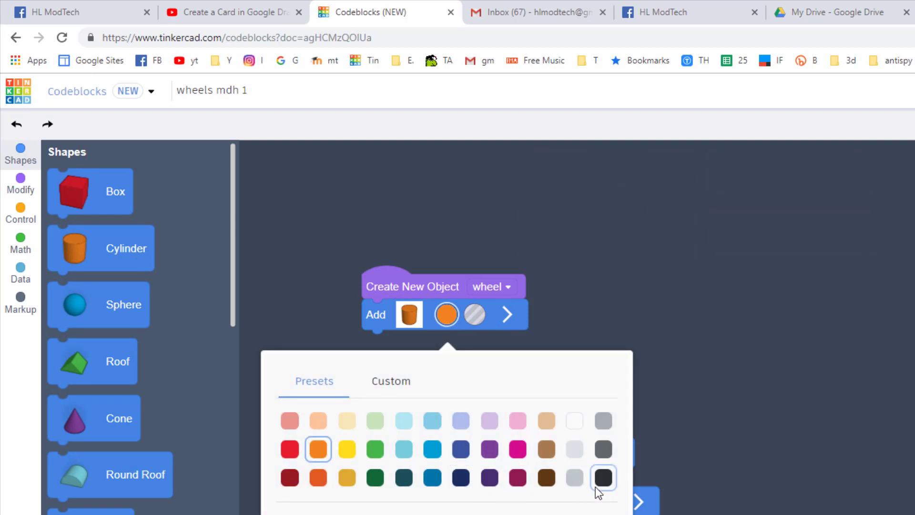
click(603, 476)
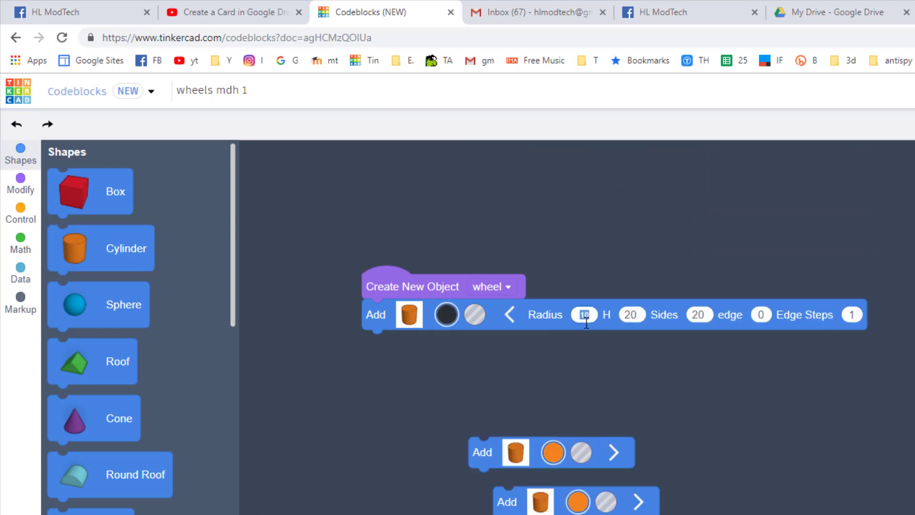
text(18)
click(698, 315)
text(64)
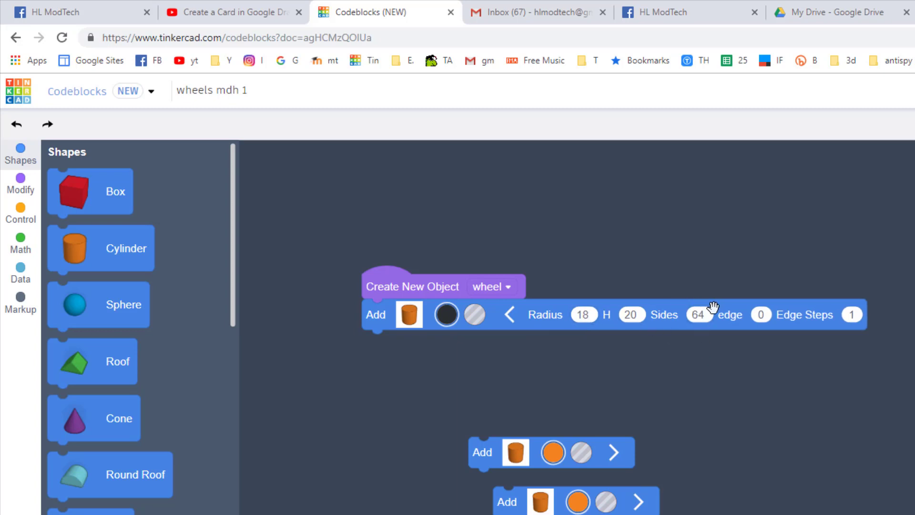
mouse_move(497, 453)
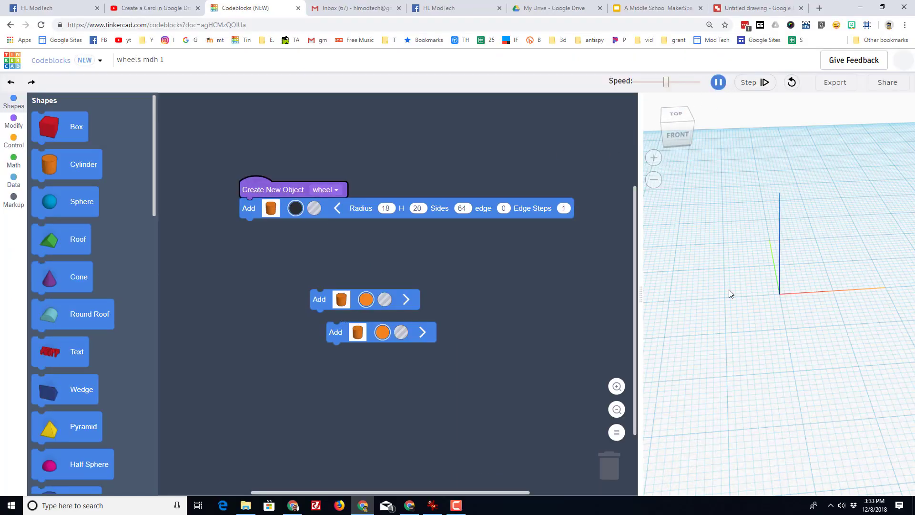
click(718, 81)
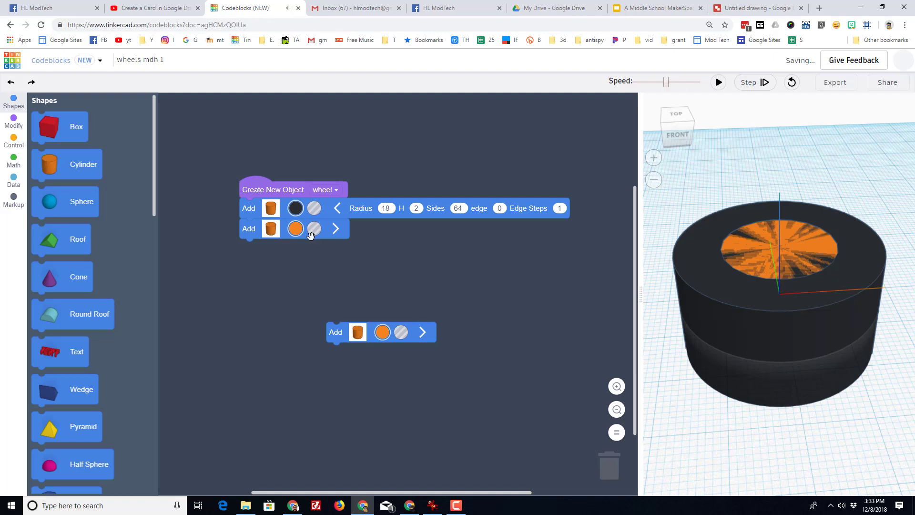
Turn the third cylinder into a hole and adjust its radius.
click(295, 228)
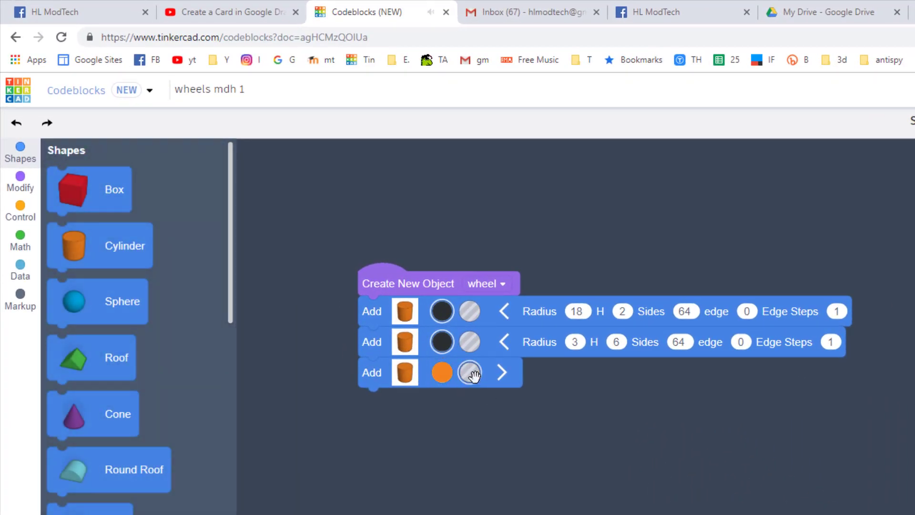
click(501, 372)
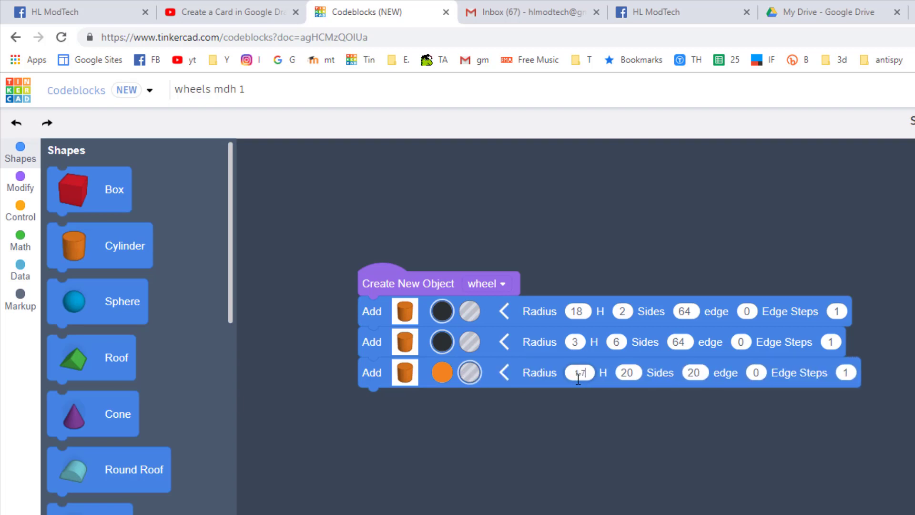
click(628, 372)
text(8)
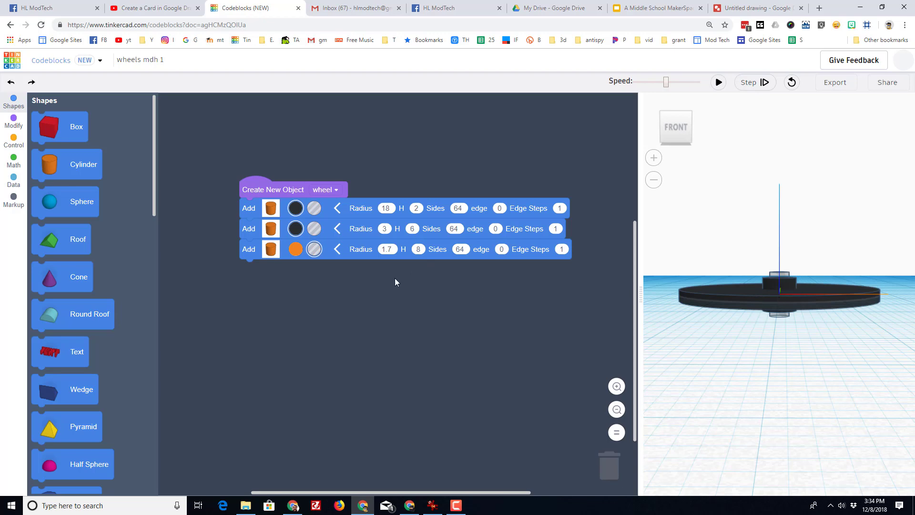
Add Move blocks raising the hub to Z 3 and the orange cylinder to Z 4, then preview.
click(13, 121)
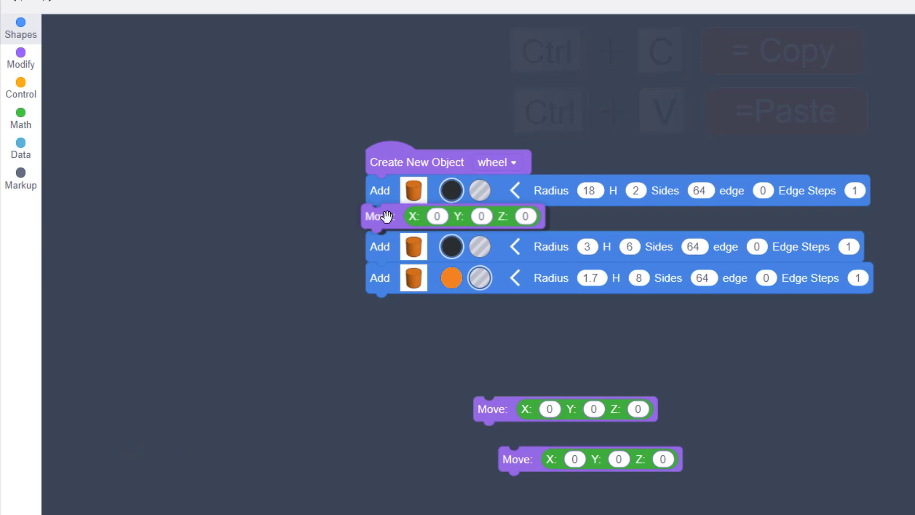
click(21, 55)
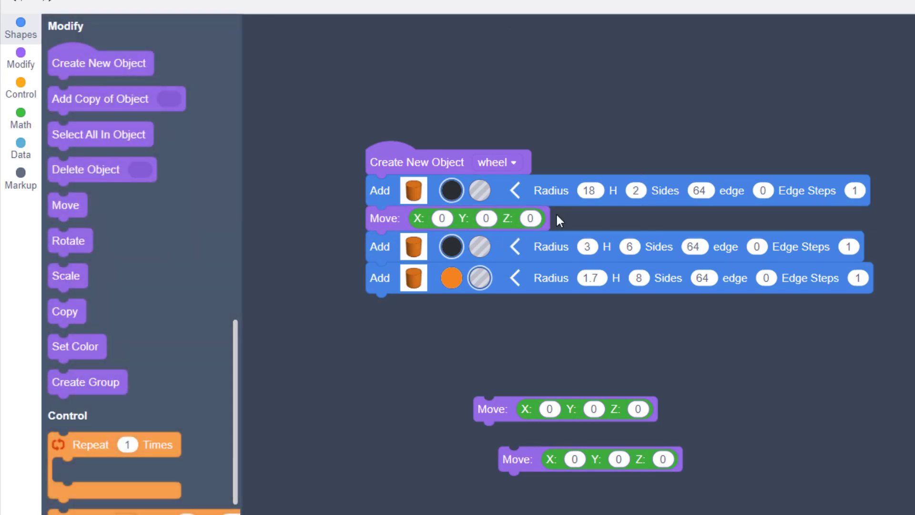
click(530, 218)
text(1)
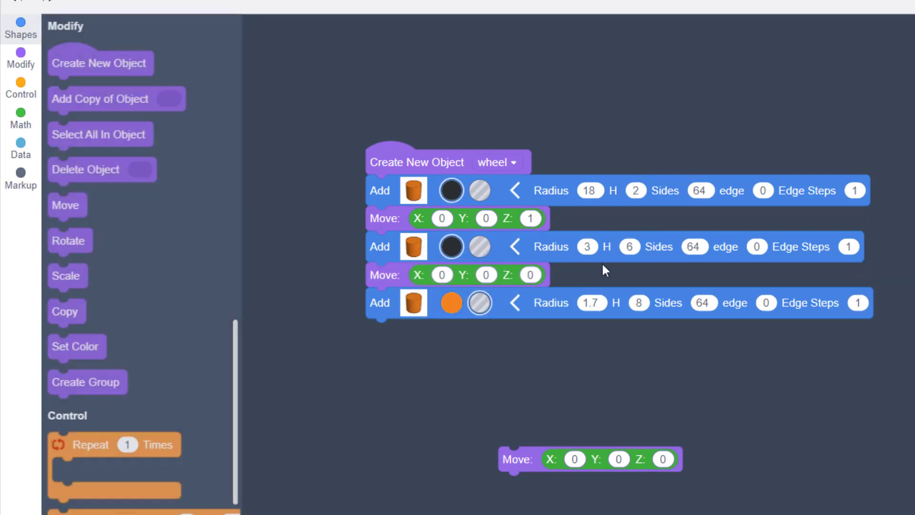
click(530, 274)
text(3)
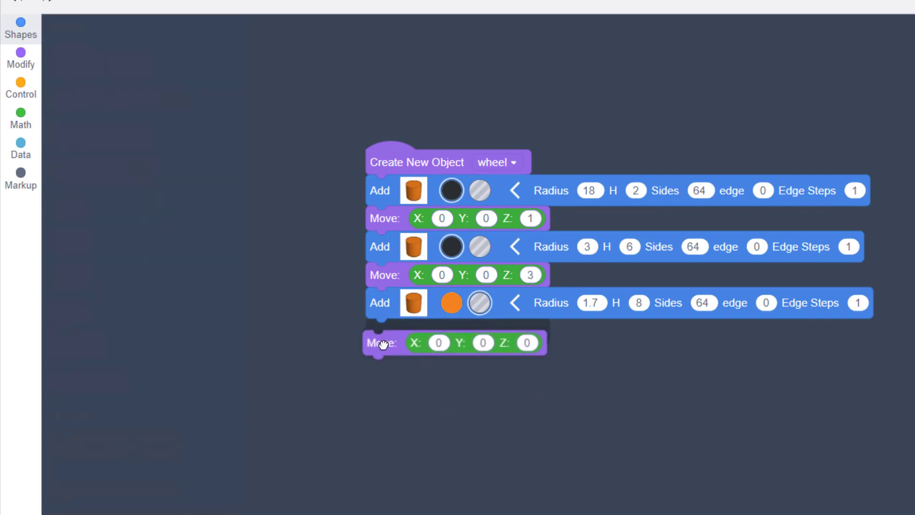
click(21, 58)
text(4)
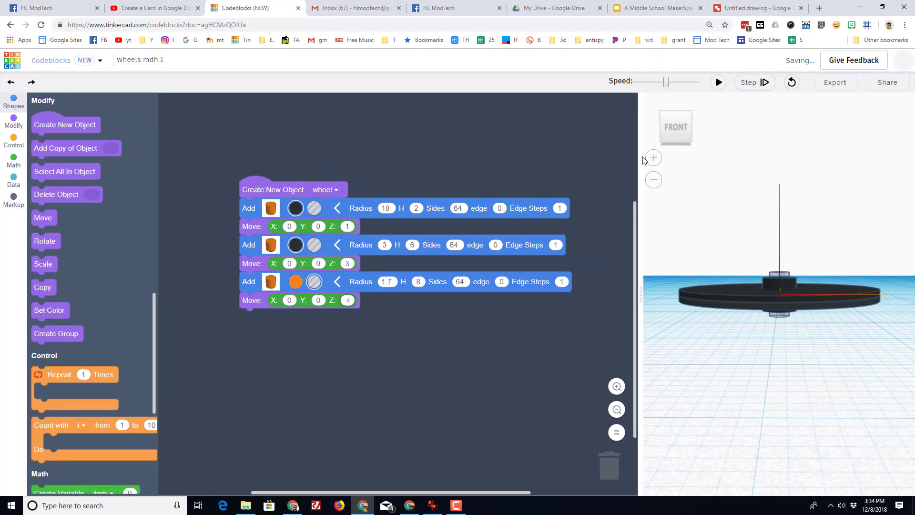
click(717, 81)
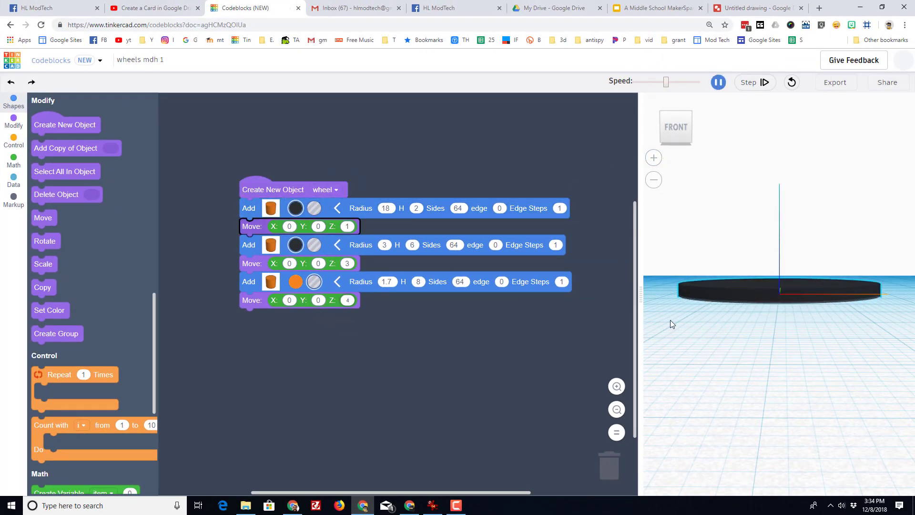
click(718, 81)
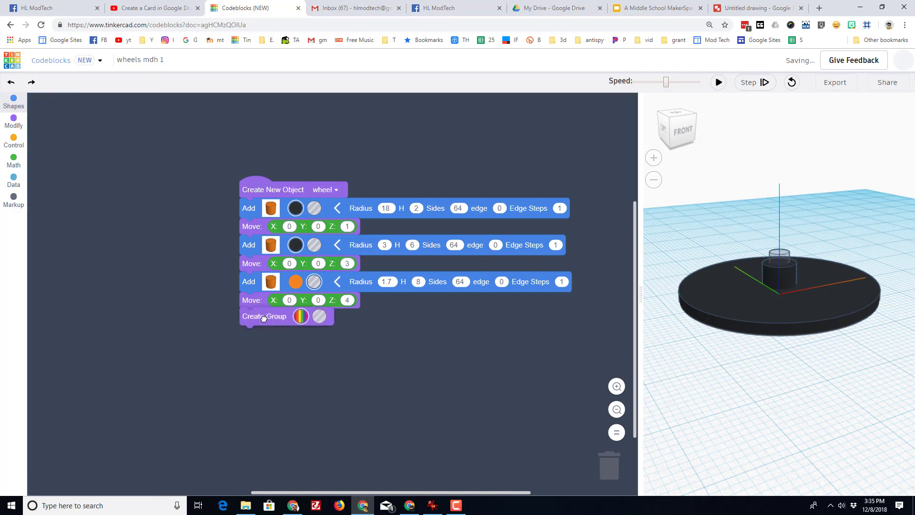
Run the grouped wheel code and orbit the preview to look down on it.
click(718, 82)
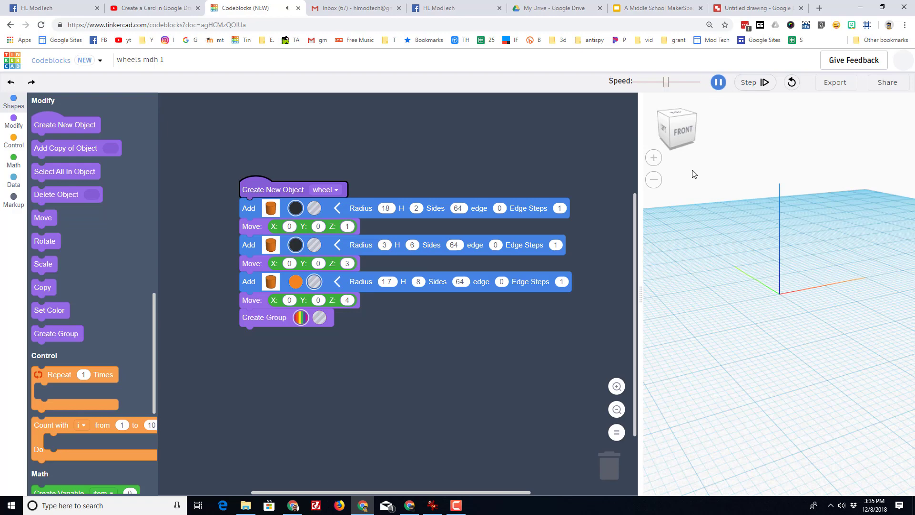
click(748, 82)
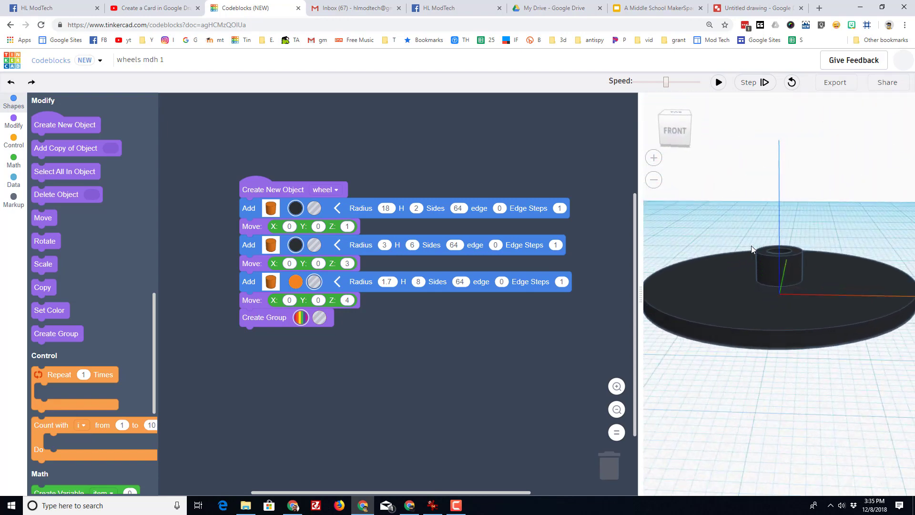
drag(753, 252, 753, 308)
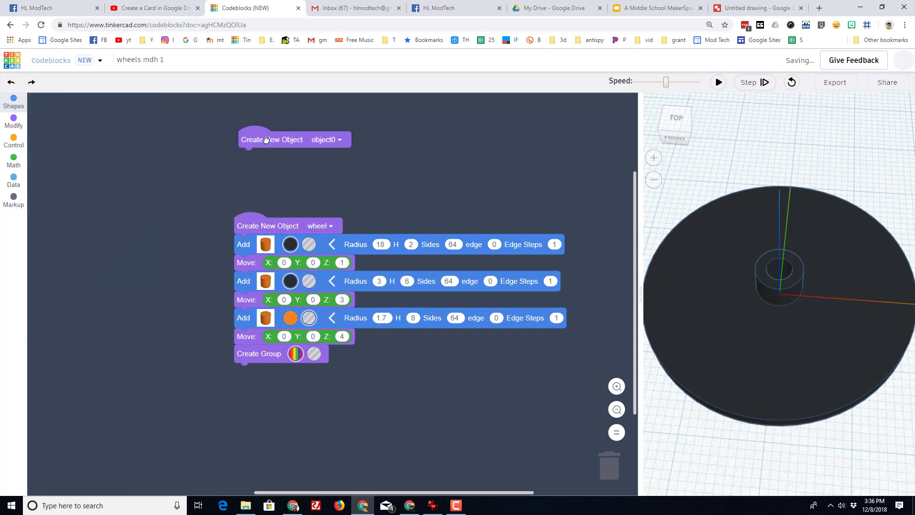
Add a cylinder to object0 and expand its size parameters for radius 10, height 20.
click(14, 121)
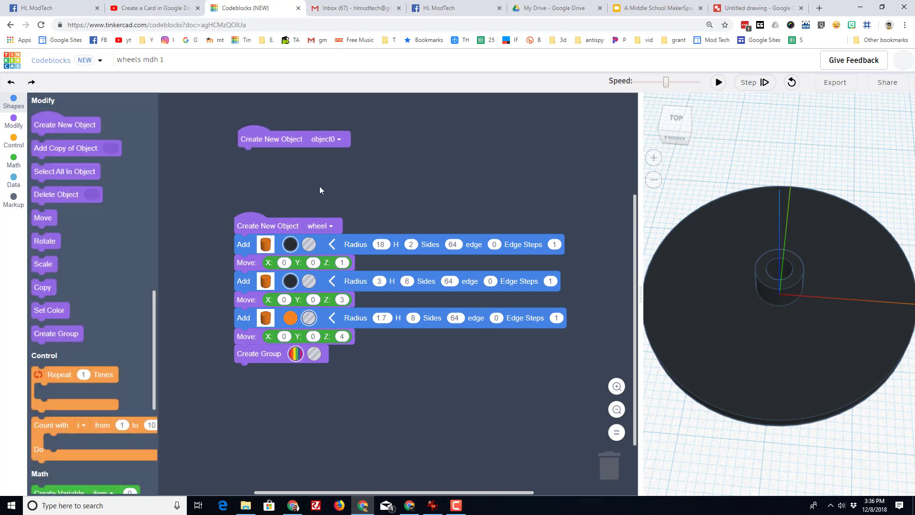
mouse_move(301, 161)
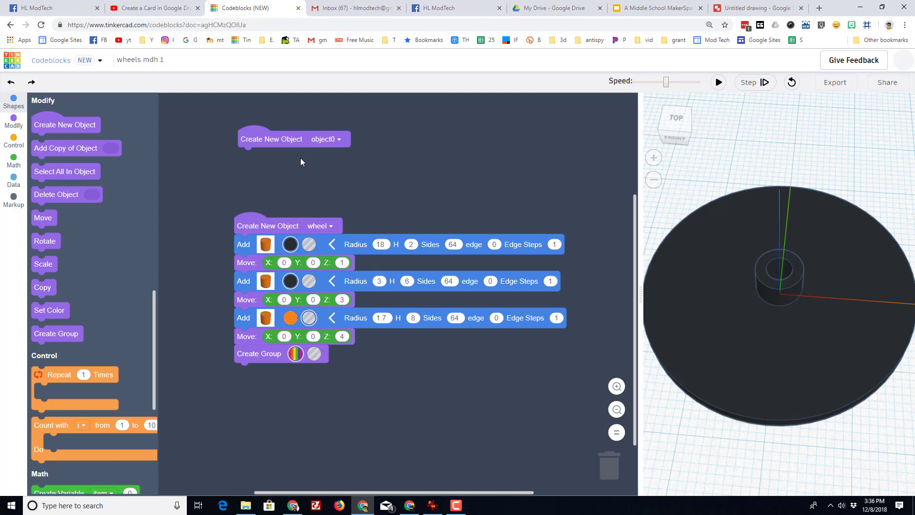
click(13, 106)
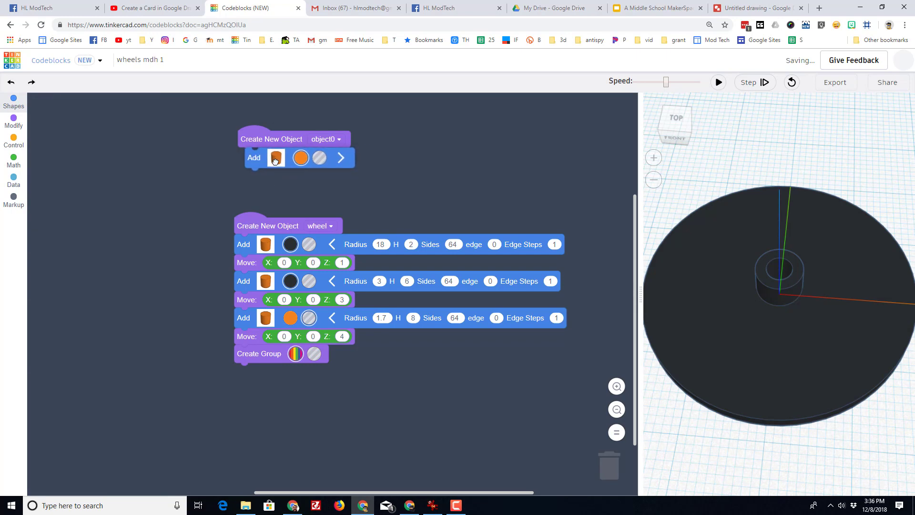
click(276, 158)
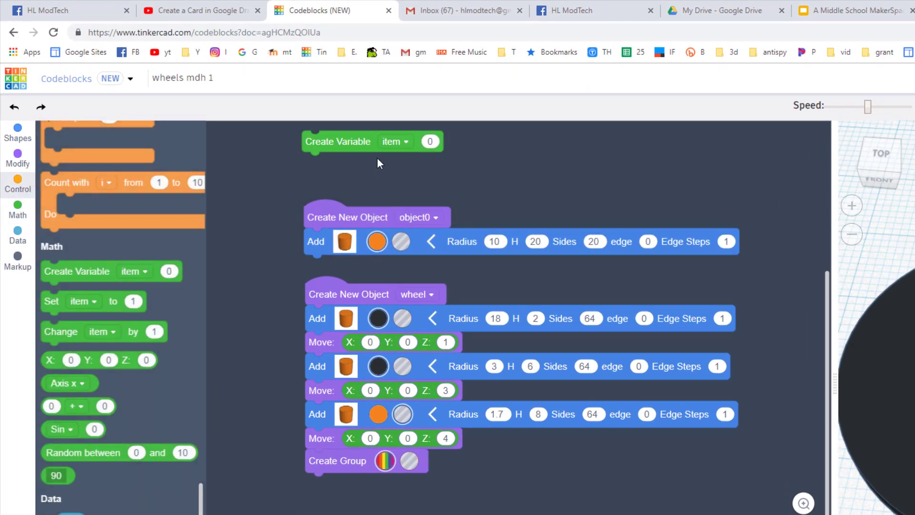
Rename the variable from item to 'size' and set its value to 4.
click(396, 141)
text(s)
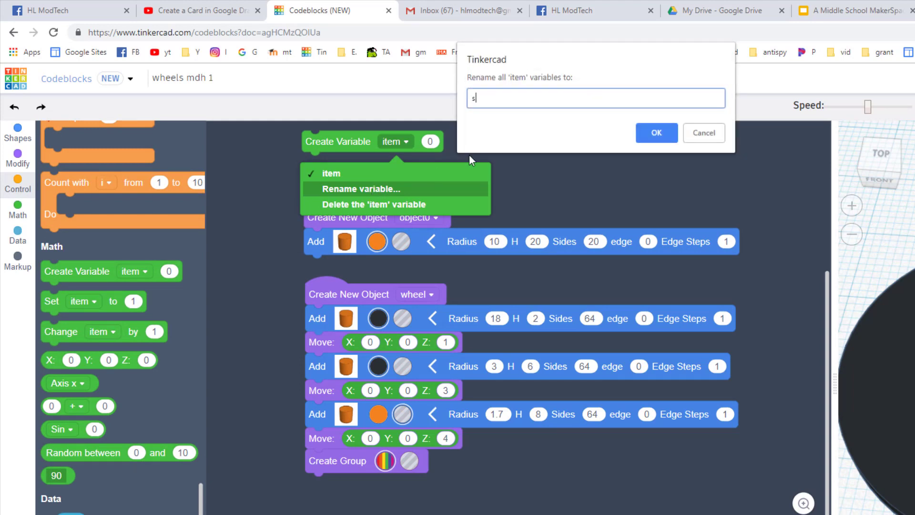
text(ize)
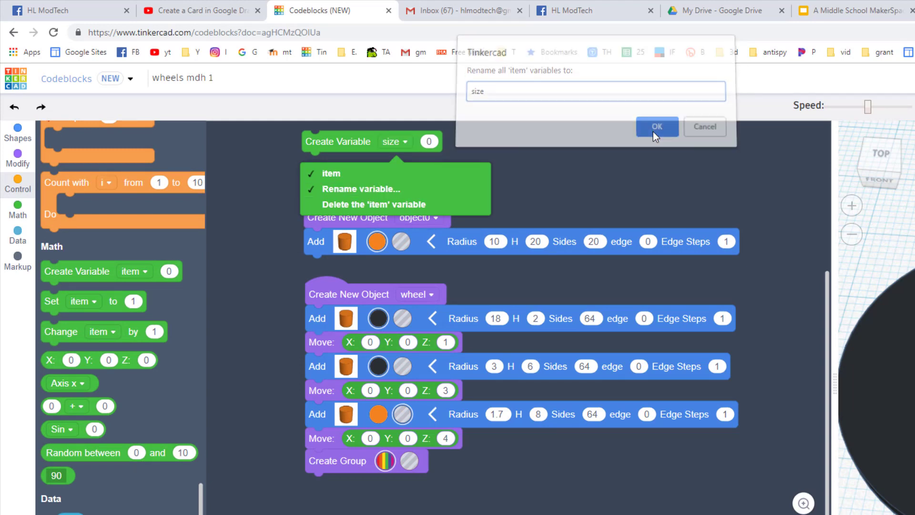
click(656, 127)
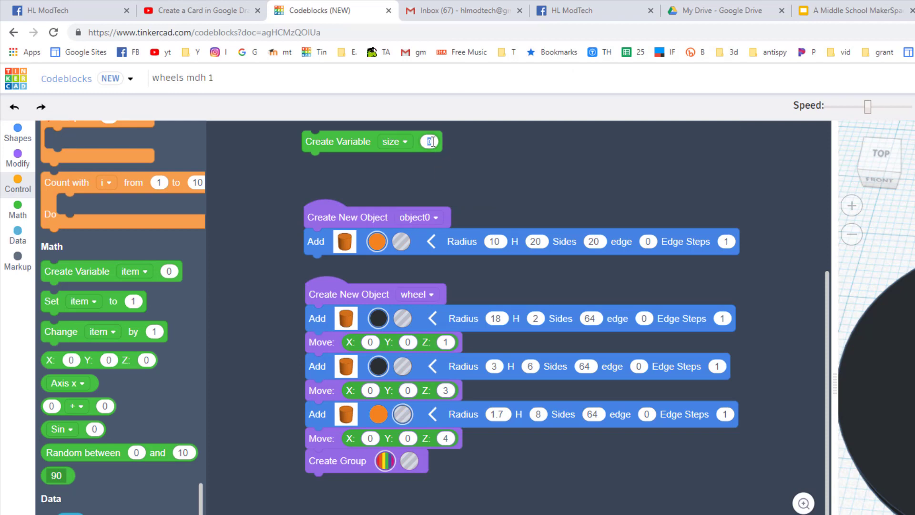
text(4)
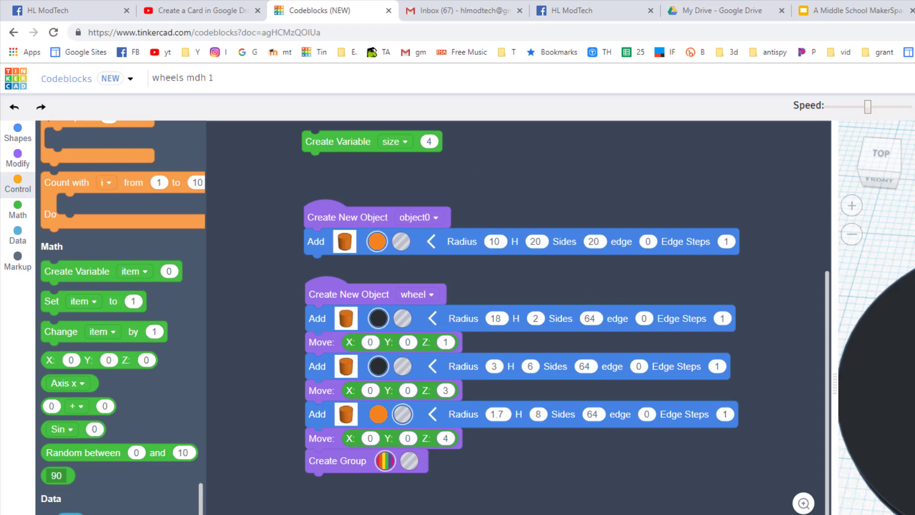
mouse_move(423, 161)
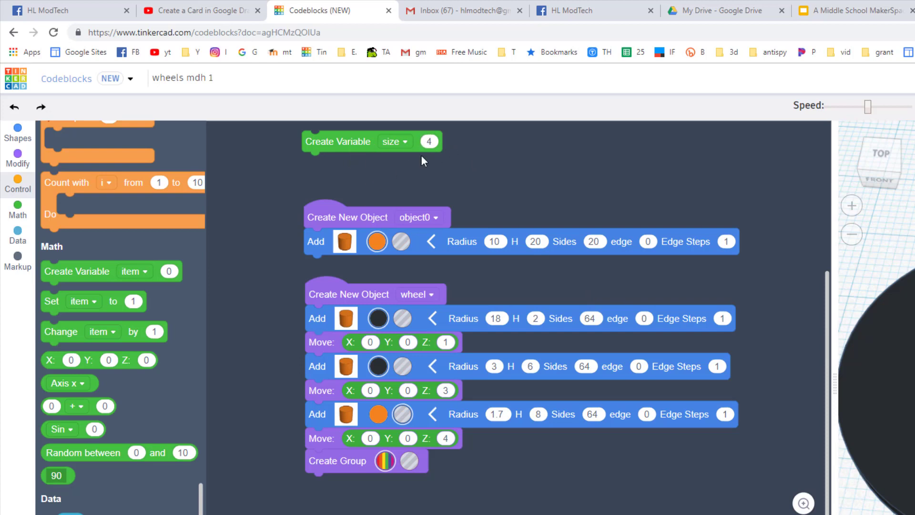
mouse_move(359, 197)
text(6)
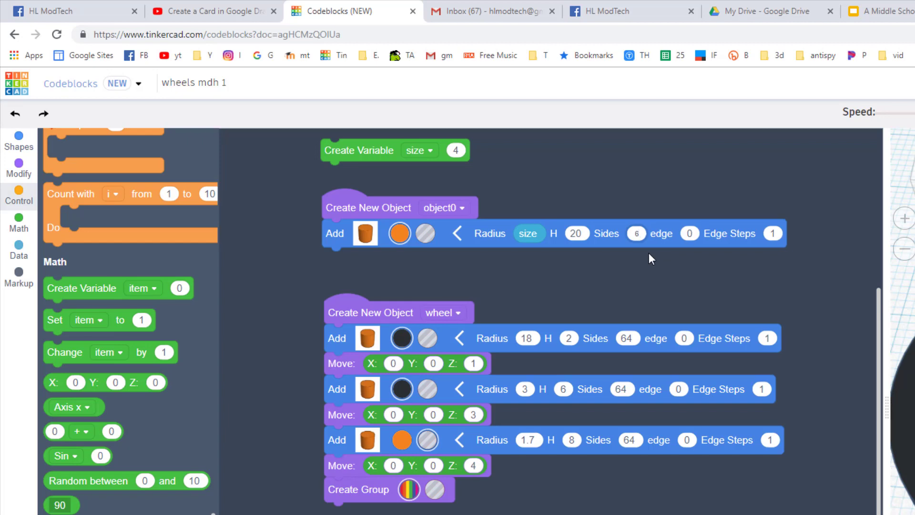
mouse_move(399, 233)
text(12)
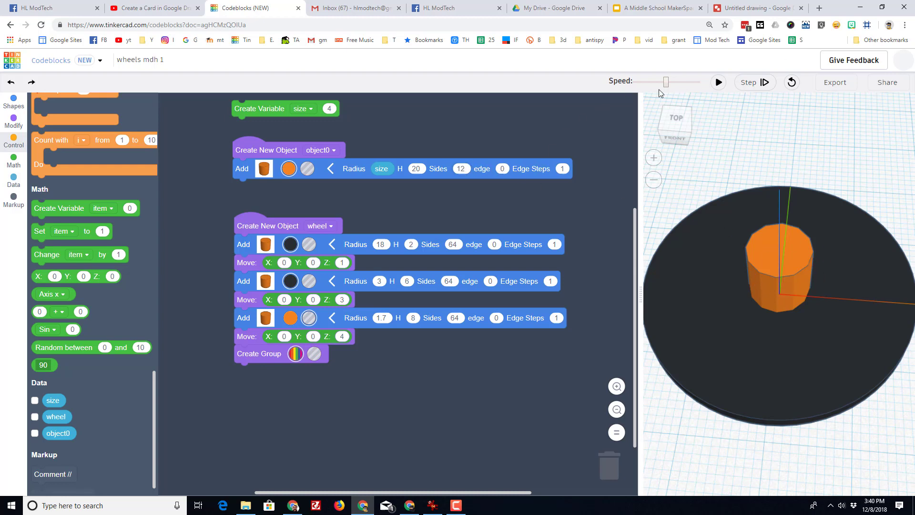
Run the code to render the 12-sided orange prism driven by size.
click(718, 82)
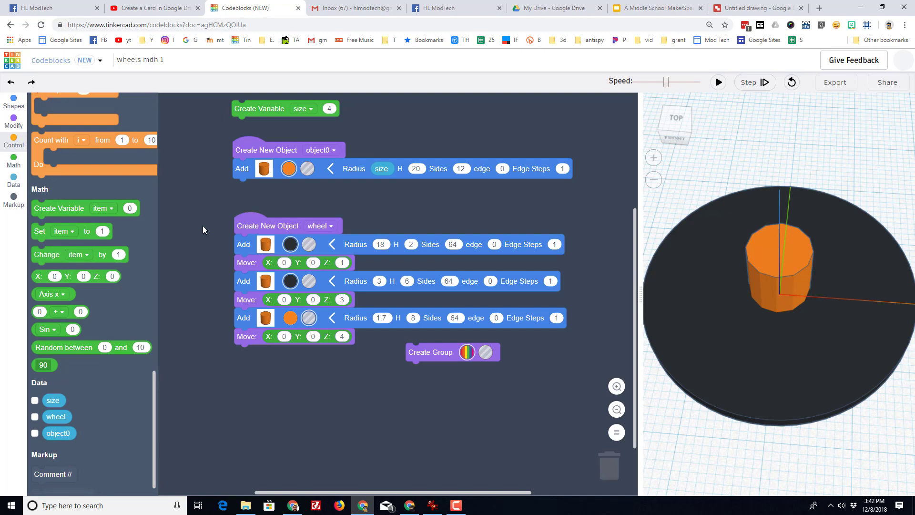
mouse_move(74, 177)
text(4)
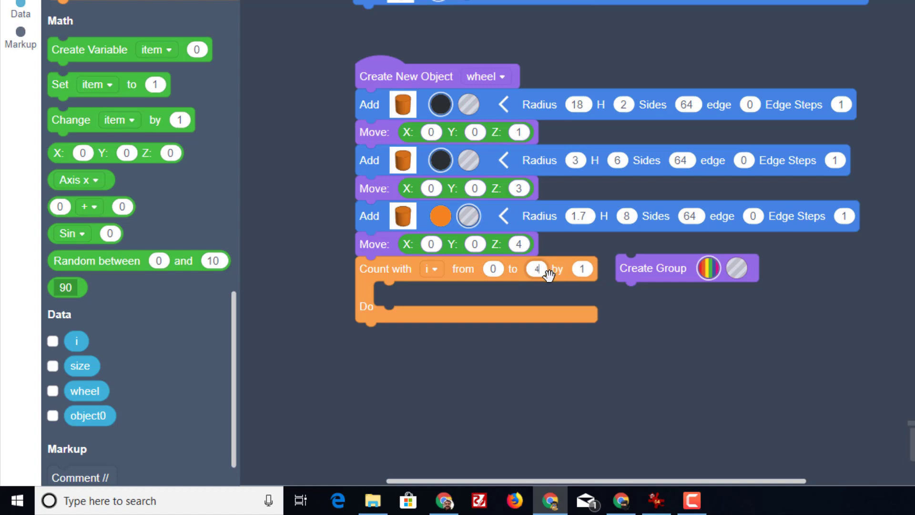
mouse_move(490, 301)
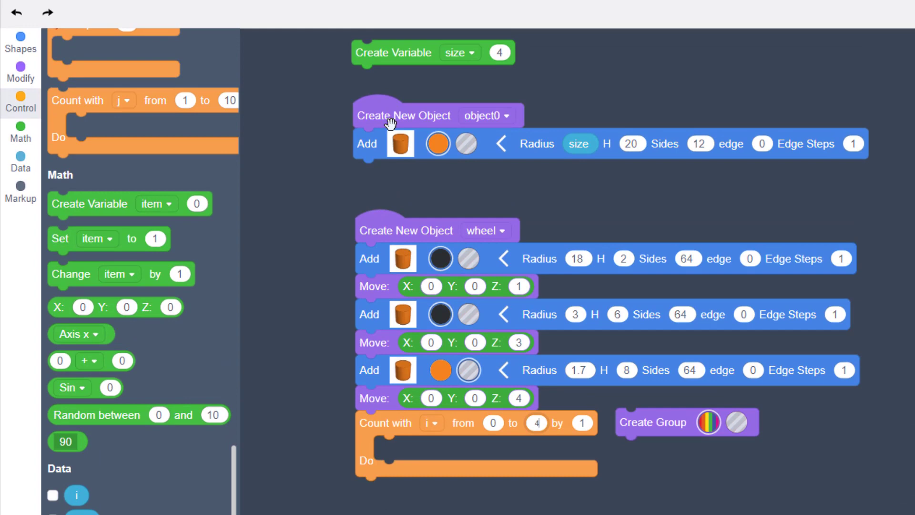
Put an Add Copy of Object block inside the Count with i loop.
click(20, 73)
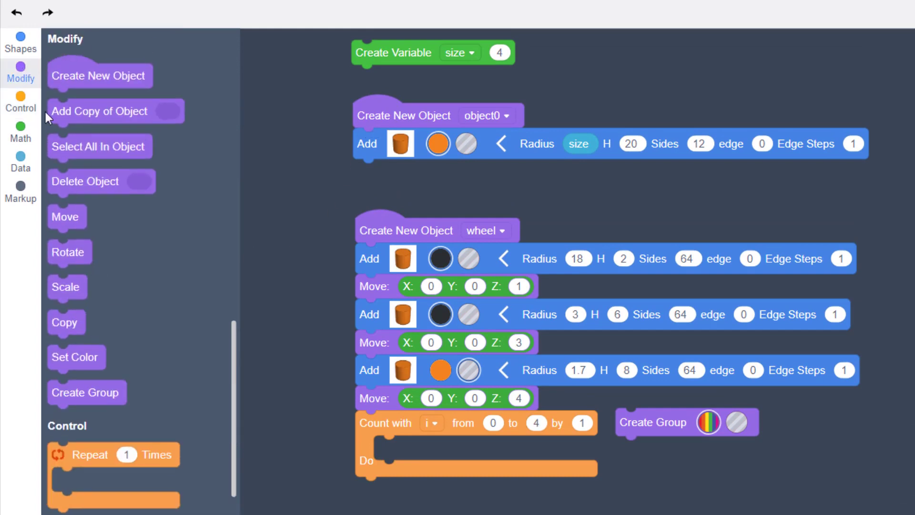
drag(99, 111, 426, 449)
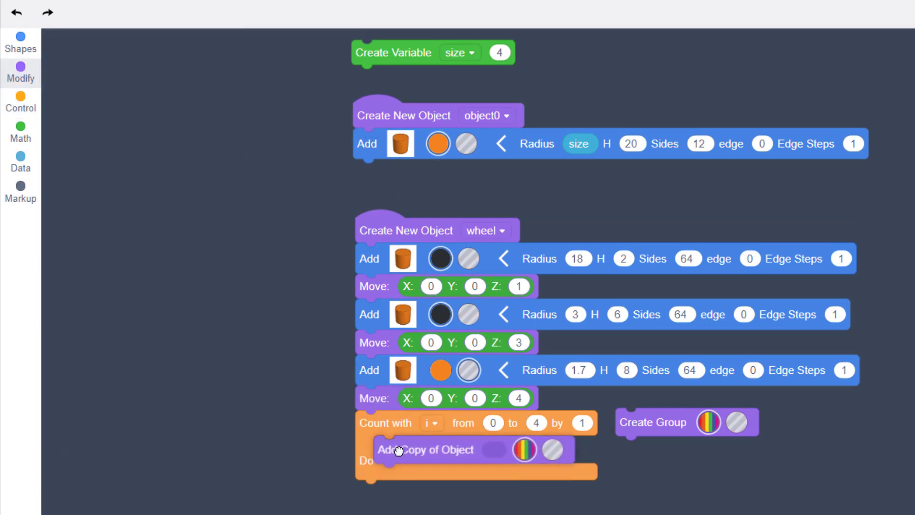
click(20, 73)
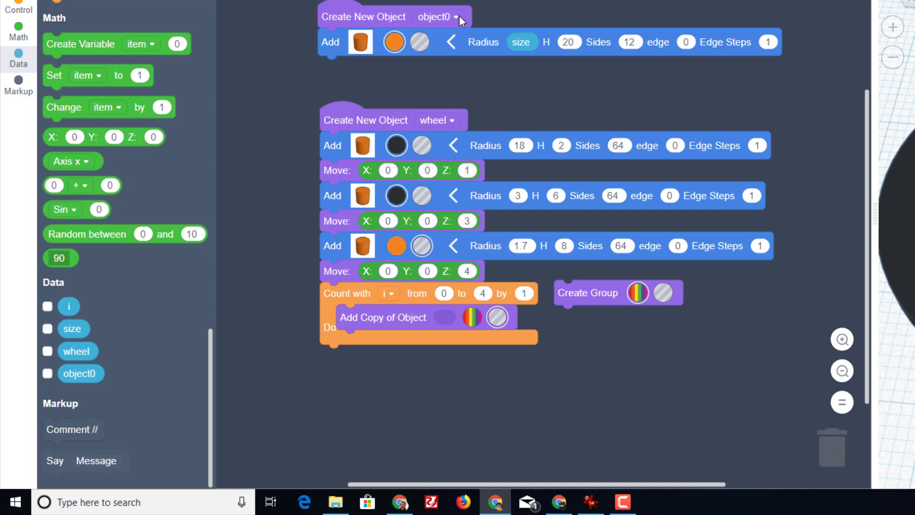
Rename object0 to 'spoke' and attach a Move block under its copy in the loop.
click(453, 16)
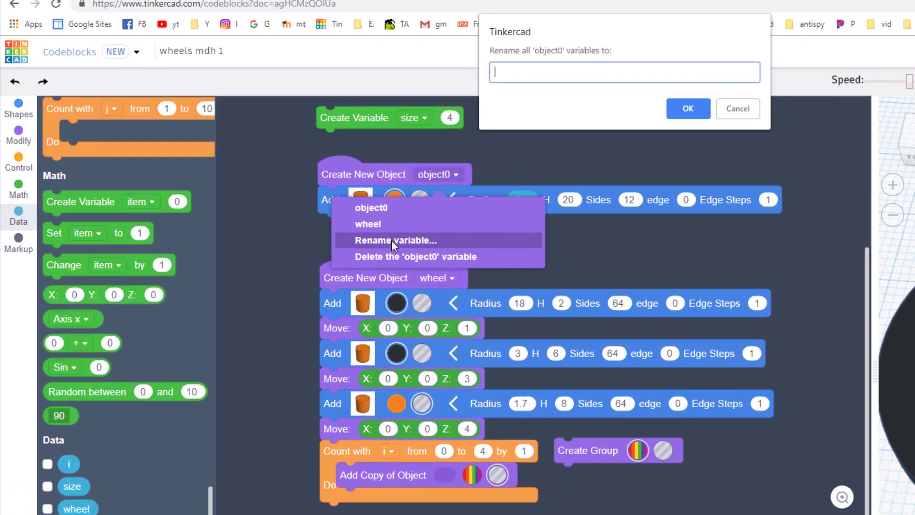
text(spoke)
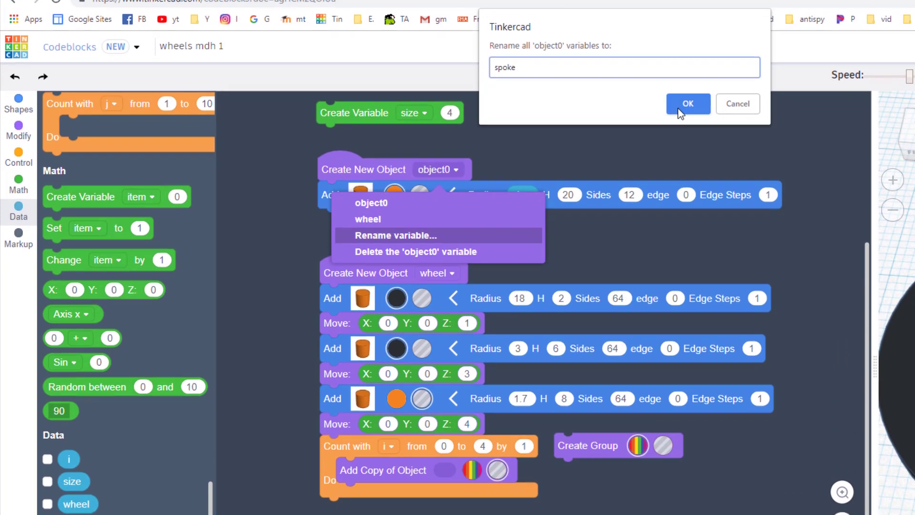
click(688, 103)
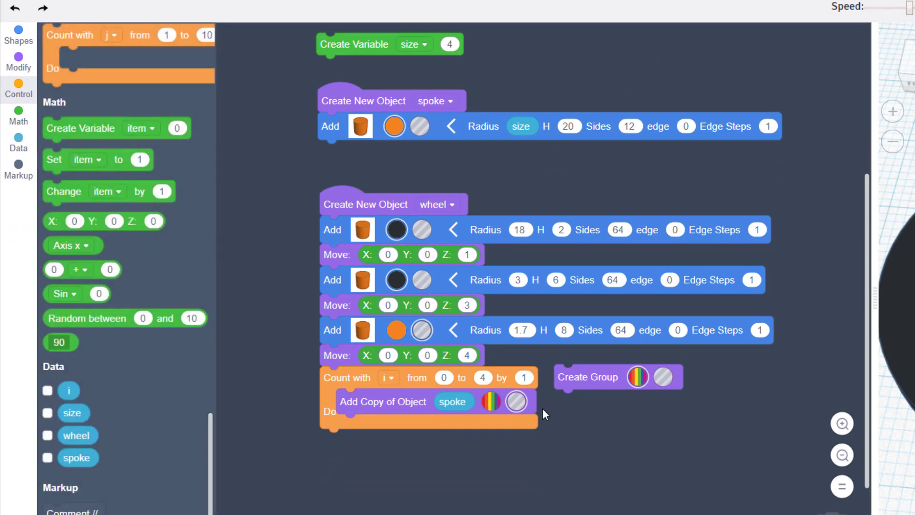
mouse_move(347, 415)
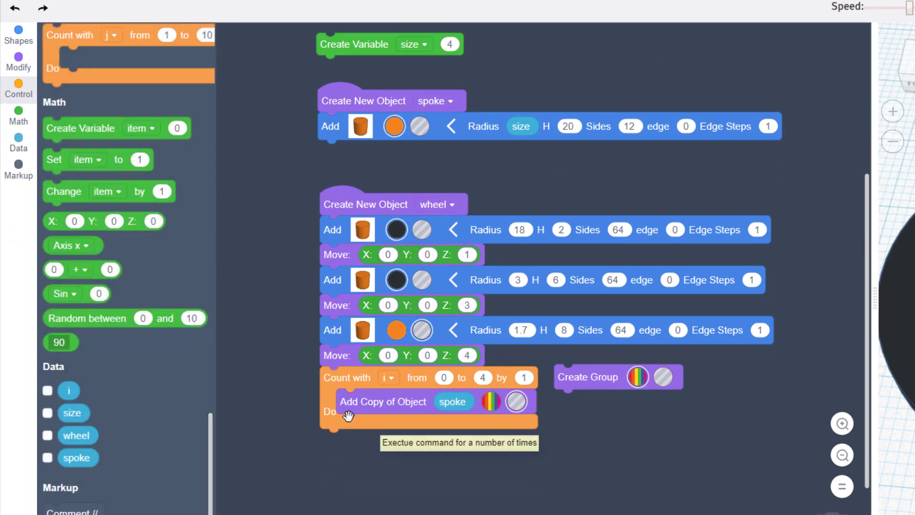
click(18, 63)
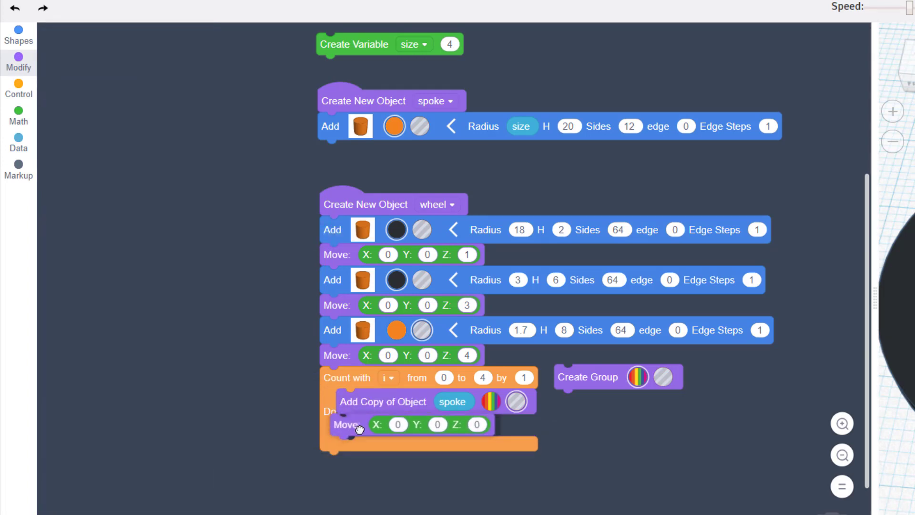
click(18, 63)
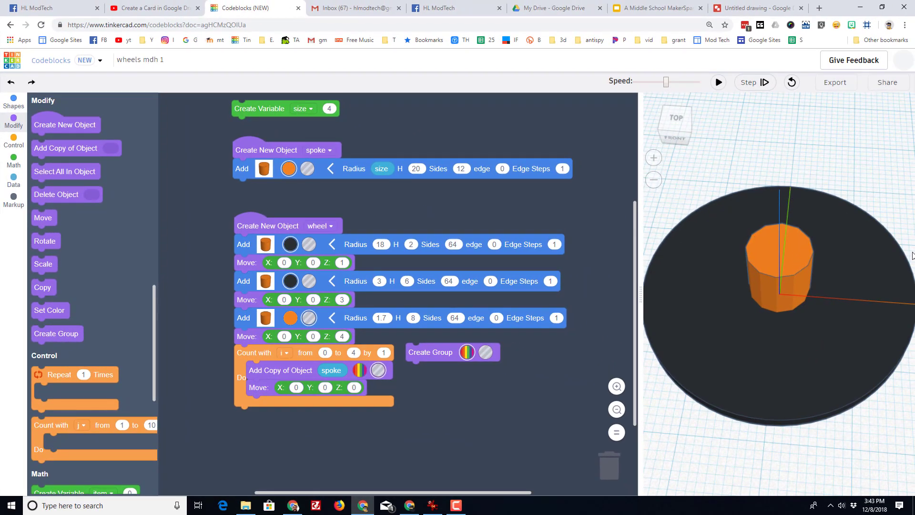
mouse_move(491, 259)
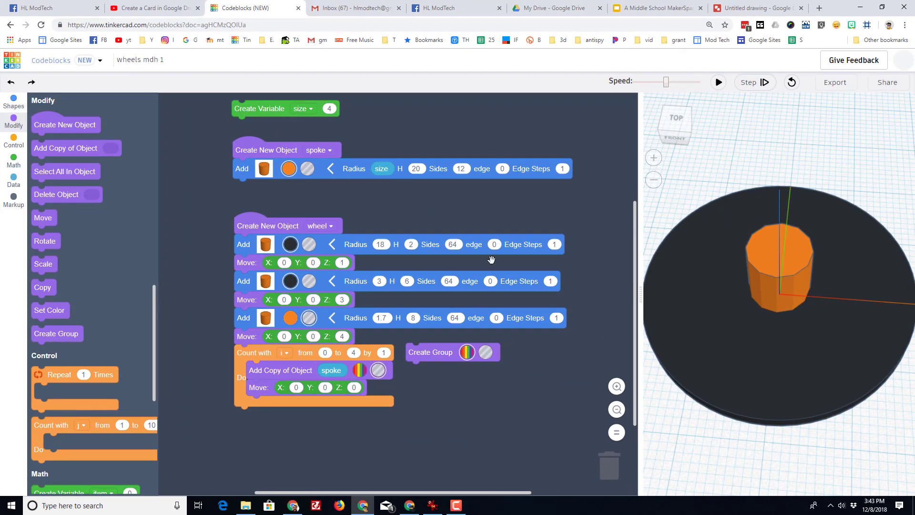
mouse_move(28, 167)
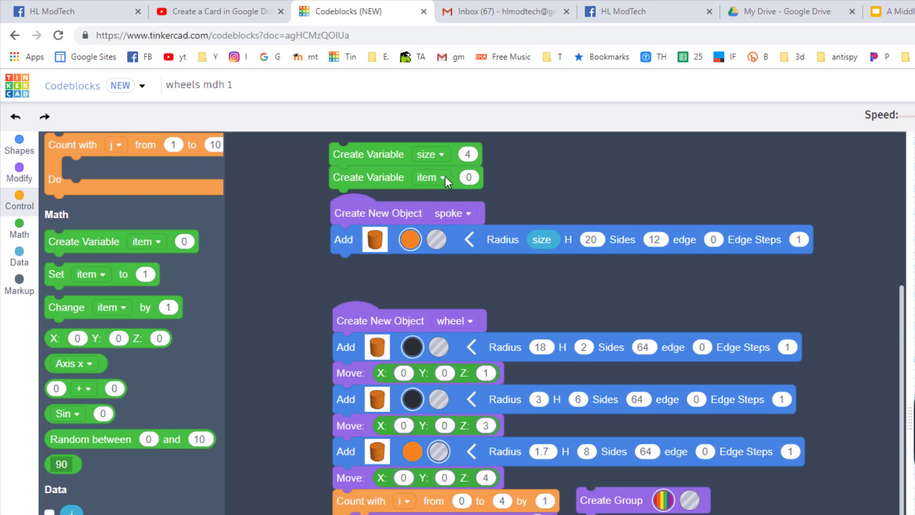
Rename the first item variable to 'radius'.
click(394, 263)
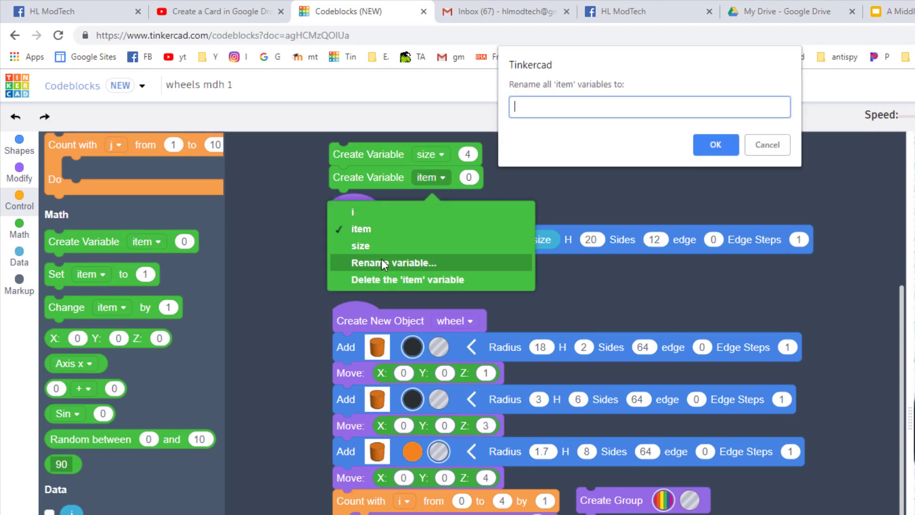
text(radius)
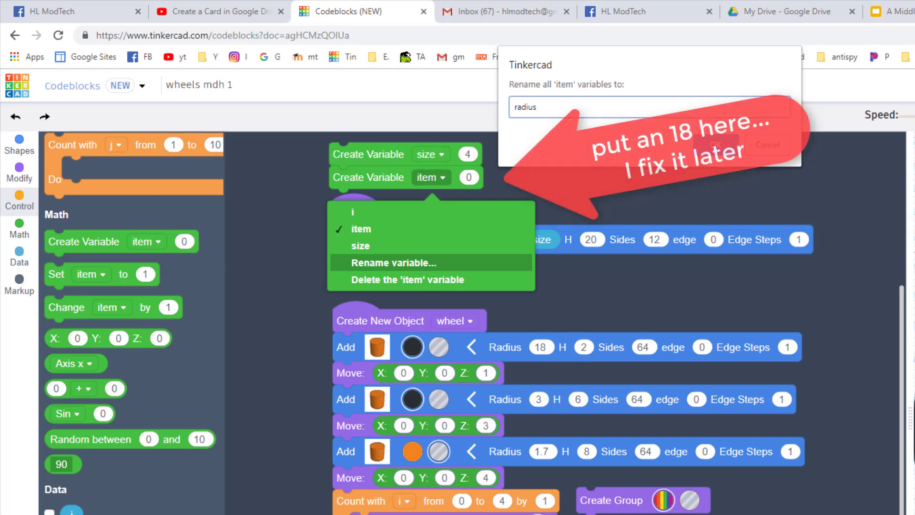
click(714, 145)
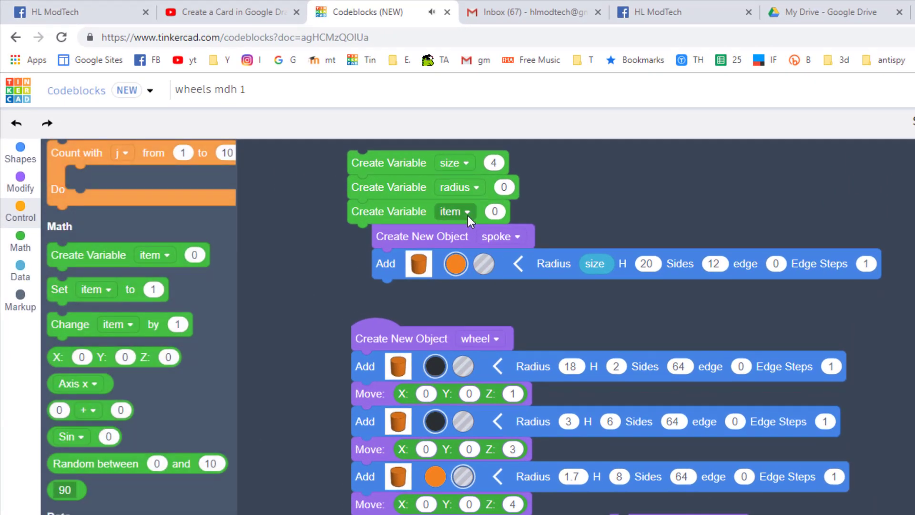
Rename the second item variable to 'offset'.
click(415, 320)
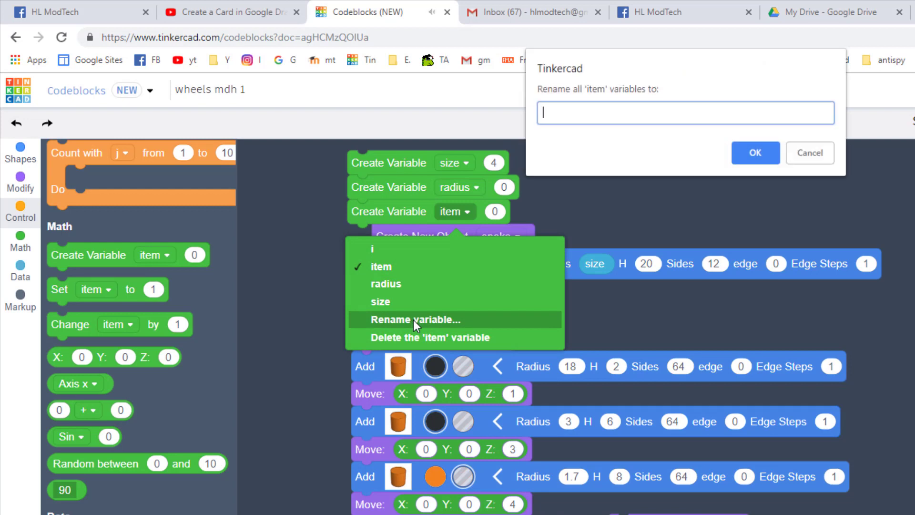
text(offset)
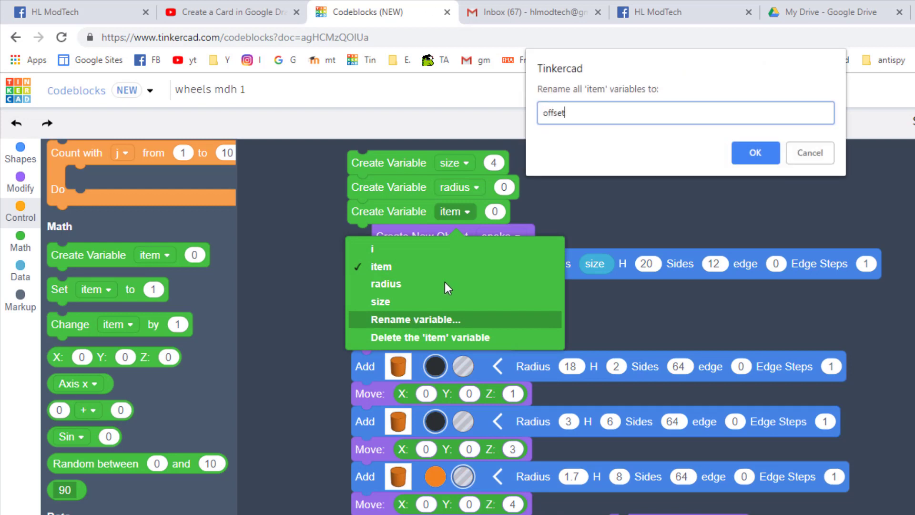
click(755, 152)
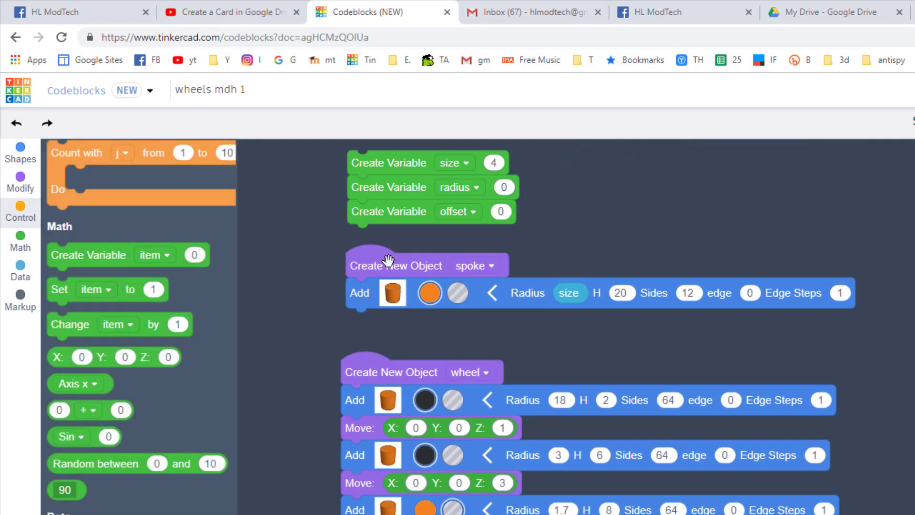
scroll(down, 3)
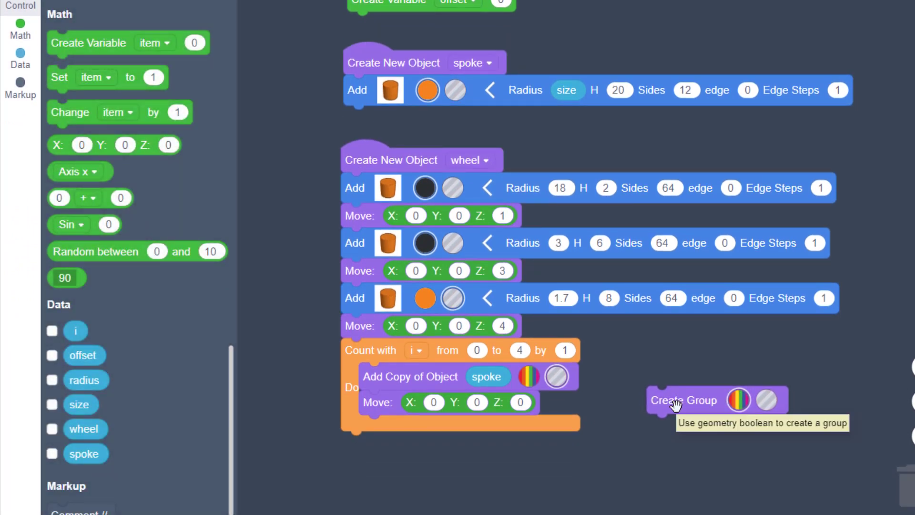
mouse_move(438, 402)
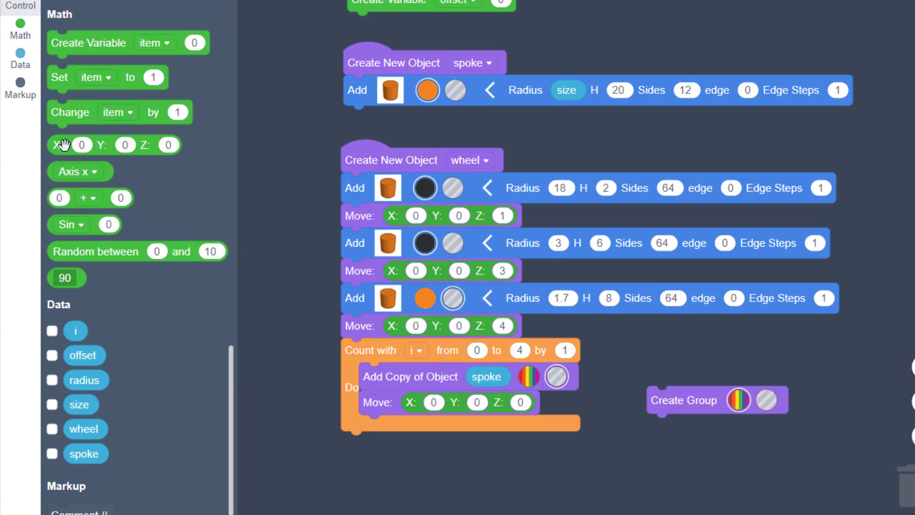
mouse_move(76, 206)
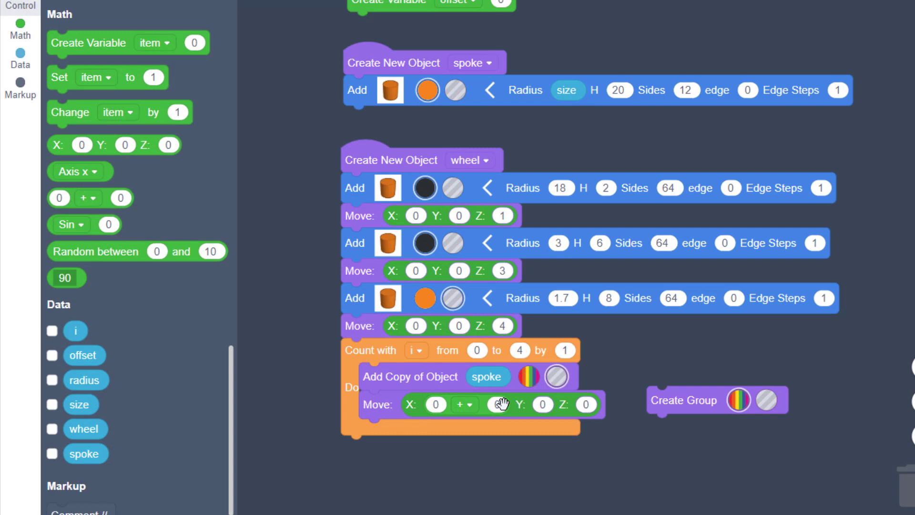
Set the loop's Move X value to radius minus offset.
click(435, 404)
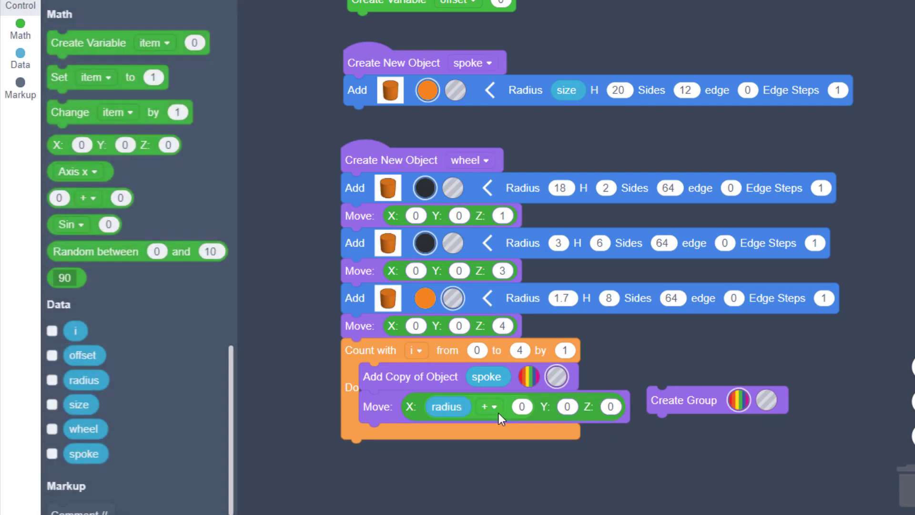
click(489, 406)
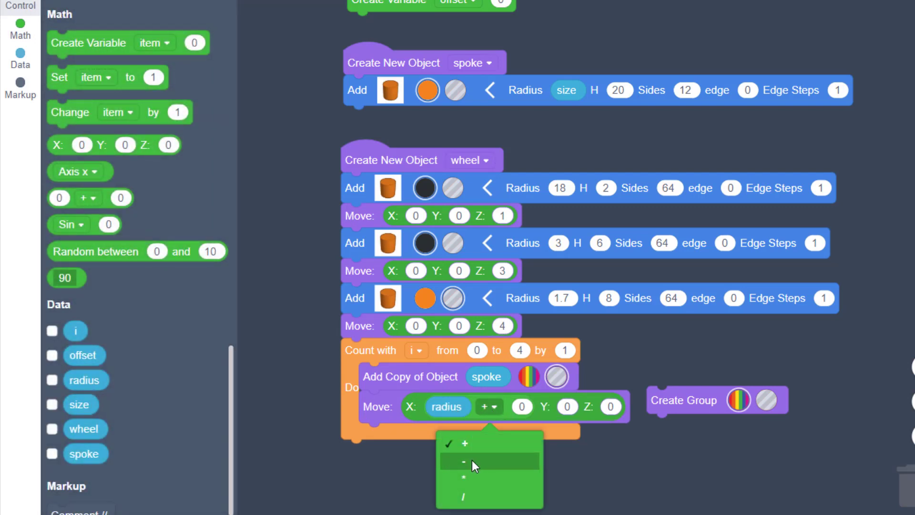
click(463, 462)
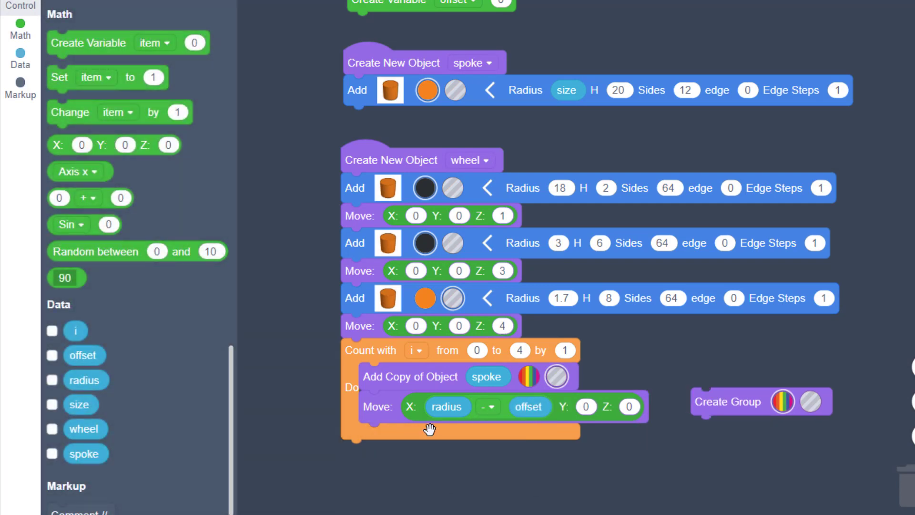
mouse_move(341, 370)
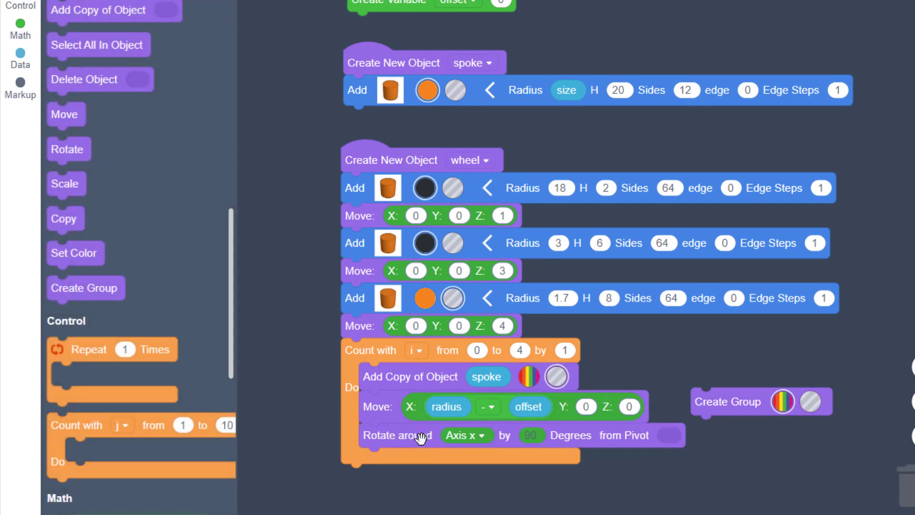
Rotate the spoke copy 90° around Z about an origin pivot; move Create Group down.
click(464, 435)
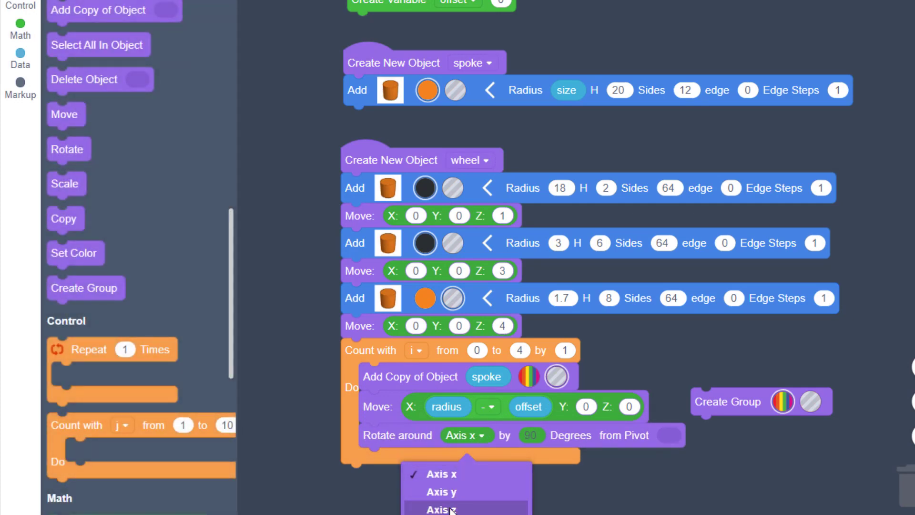
click(440, 508)
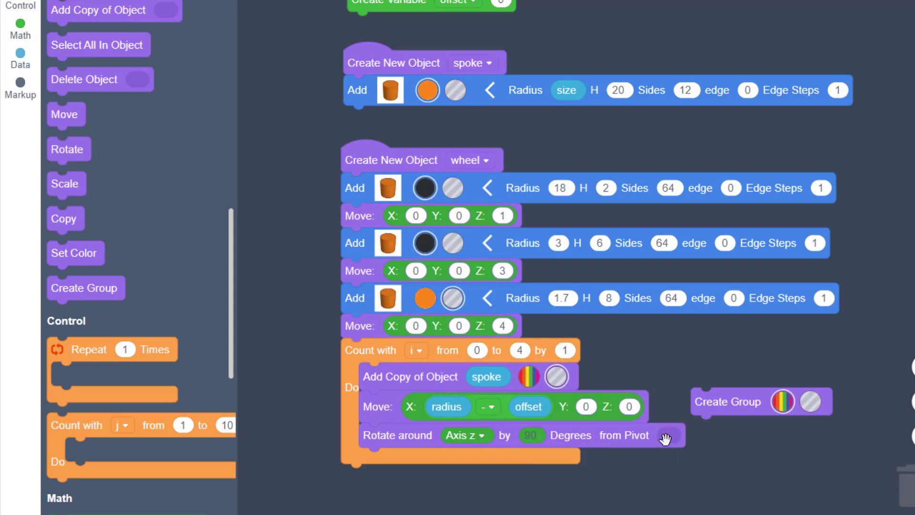
scroll(down, 3)
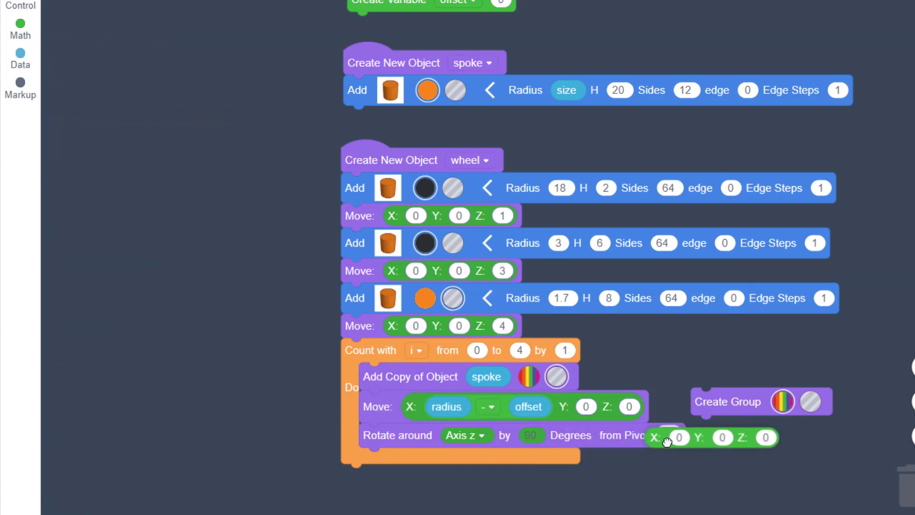
click(21, 5)
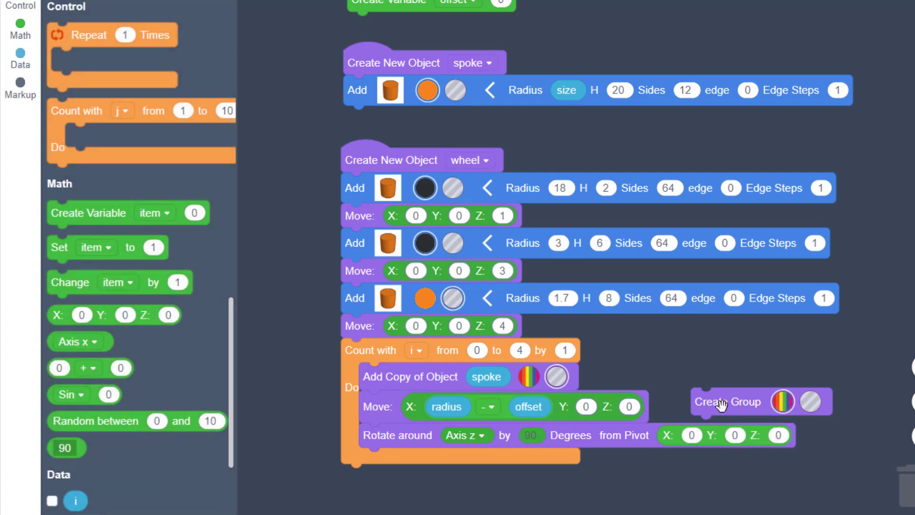
drag(727, 401, 369, 499)
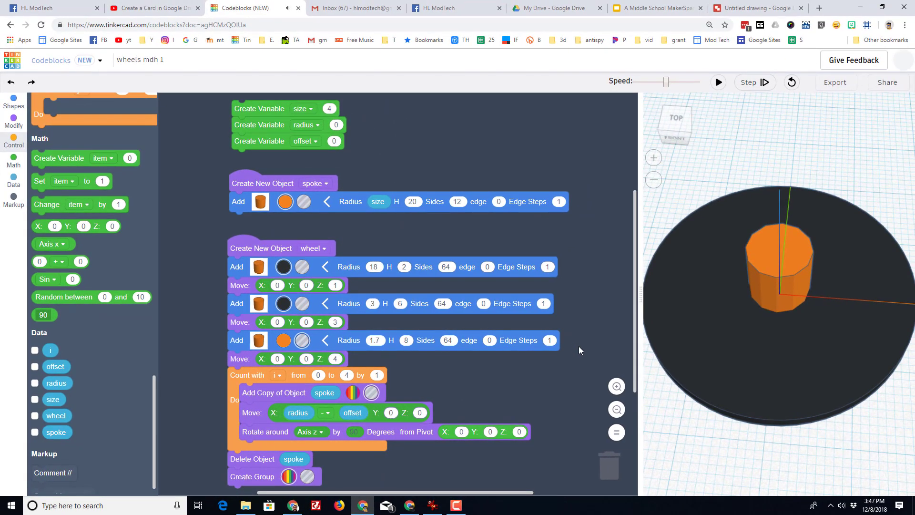
Run the program to render the black disc with its centre hole.
click(718, 81)
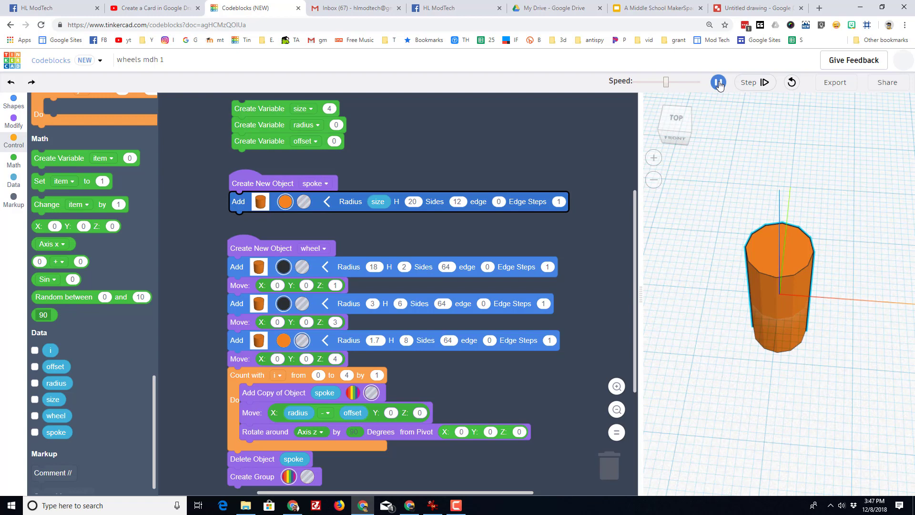
click(718, 82)
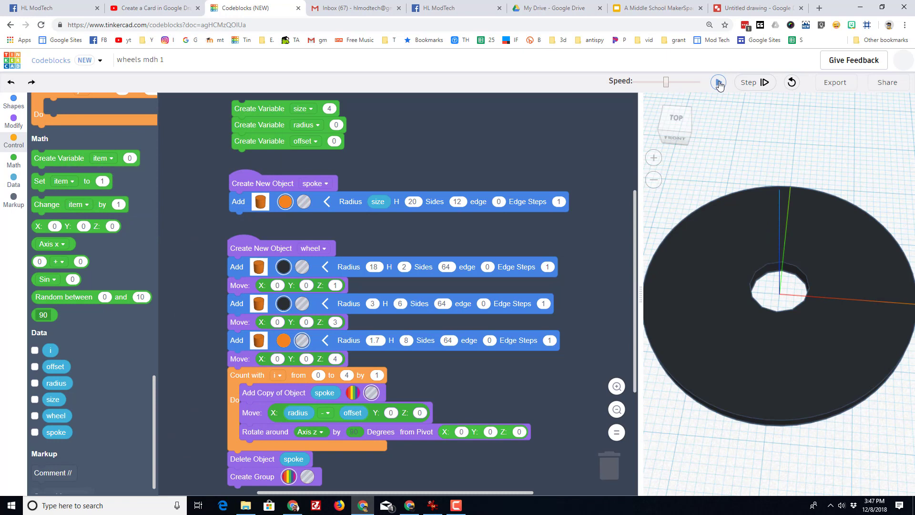
click(718, 82)
text(18)
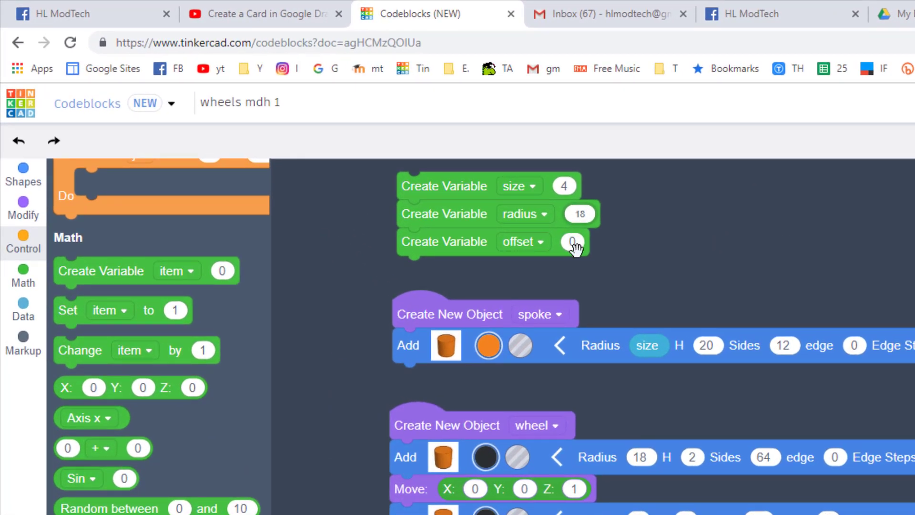
Set the offset starting value to 3 and rerun the wheel program.
click(572, 241)
text(3)
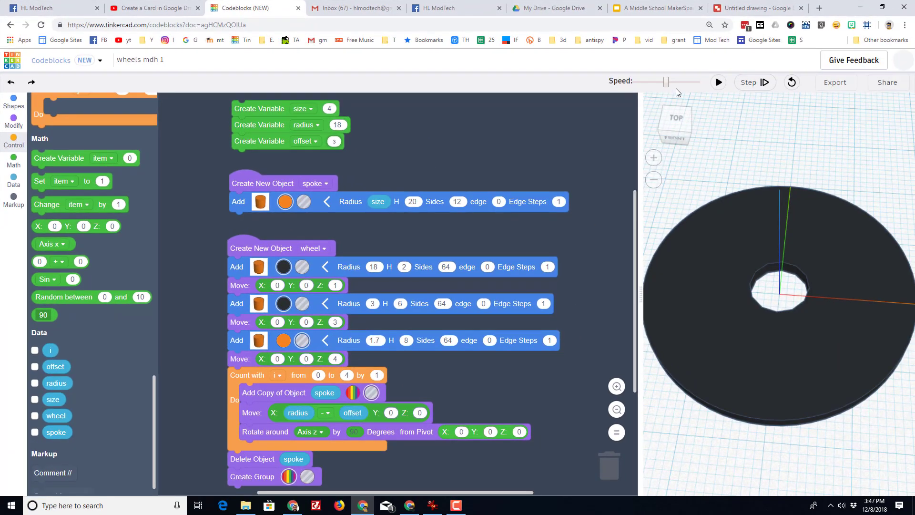
click(718, 81)
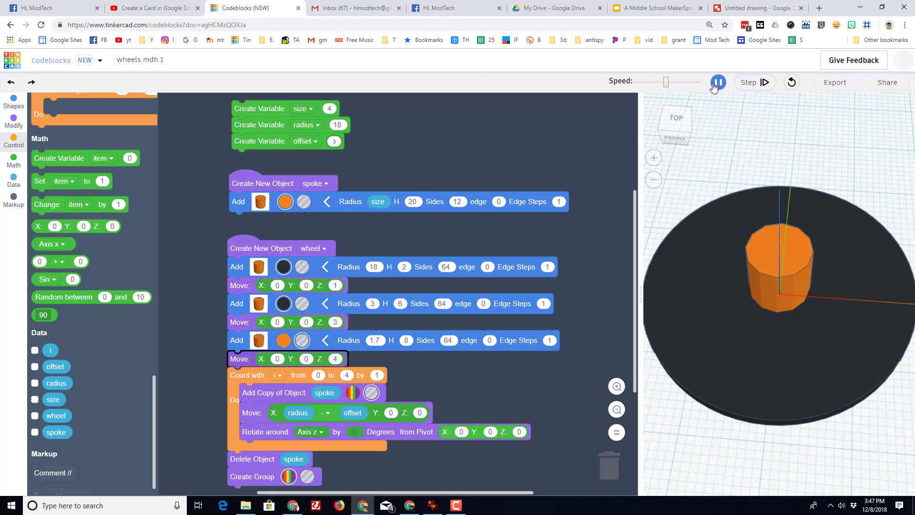
click(749, 82)
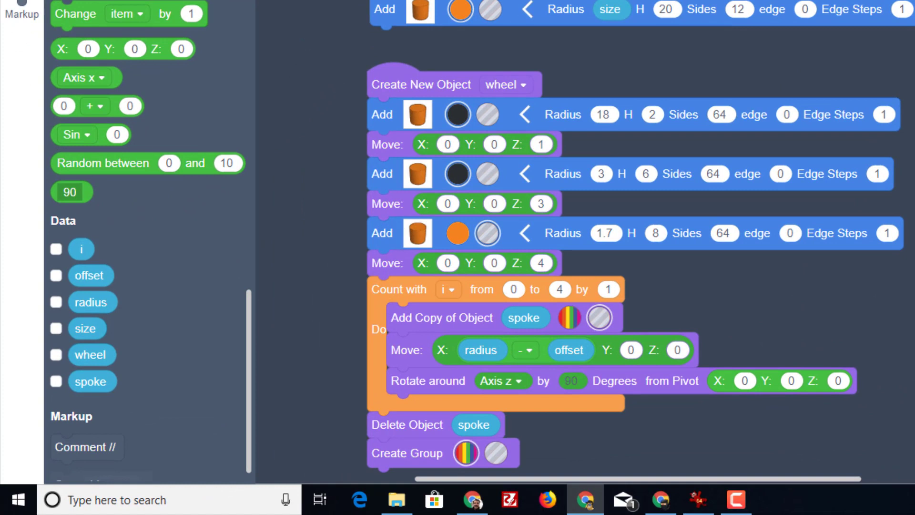
mouse_move(585, 370)
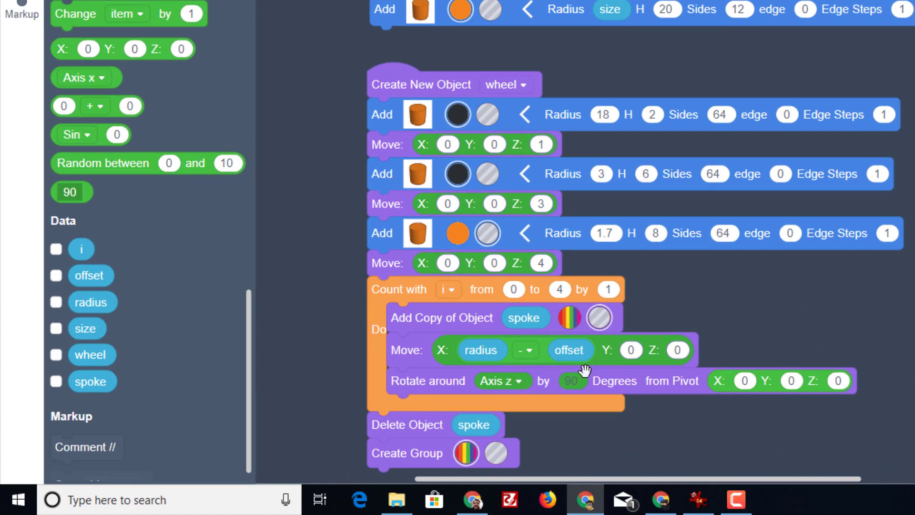
mouse_move(53, 167)
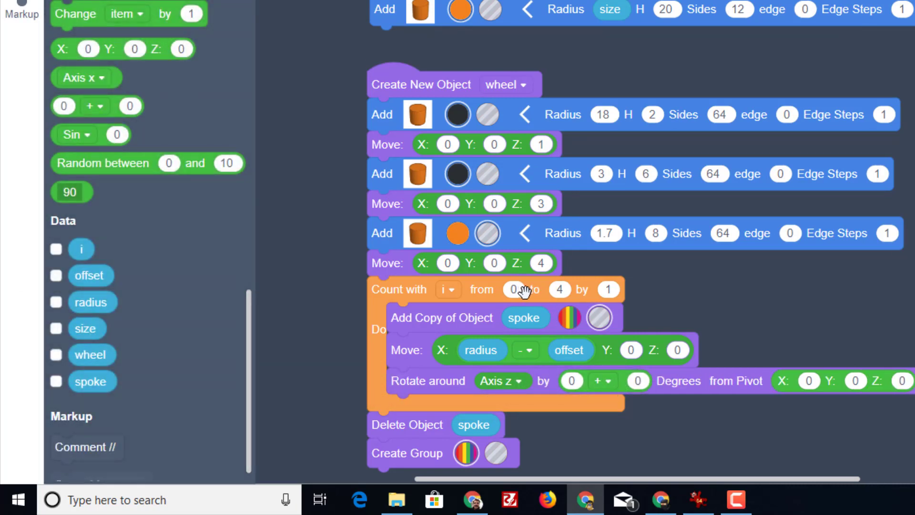
mouse_move(598, 392)
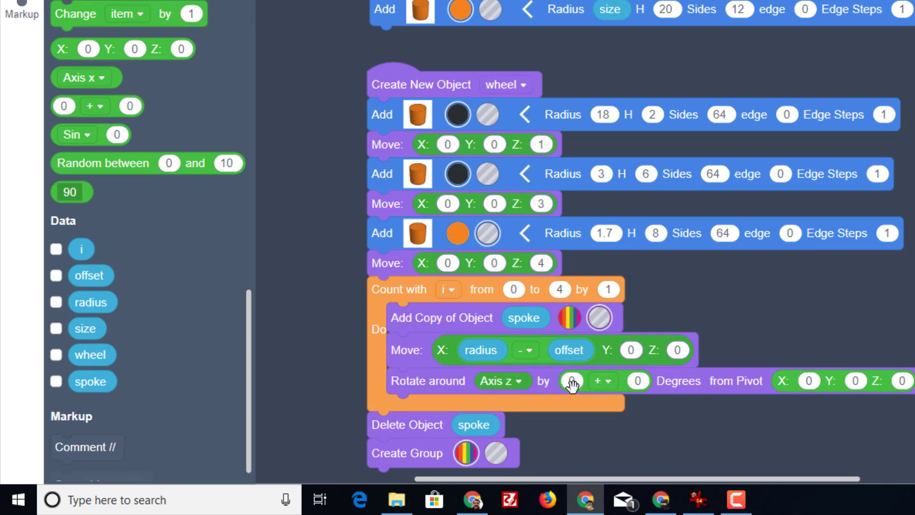
Change the rotation angle expression to 90 multiplied by the loop counter.
click(573, 381)
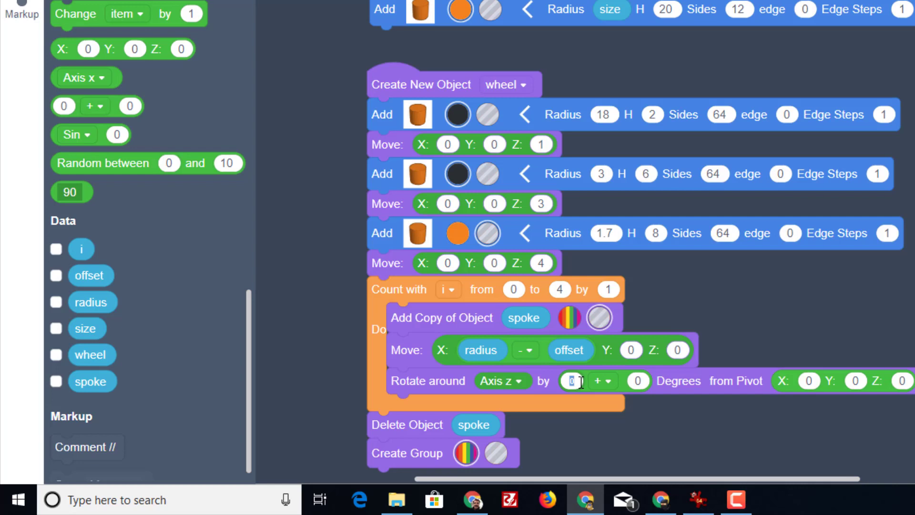
text(90)
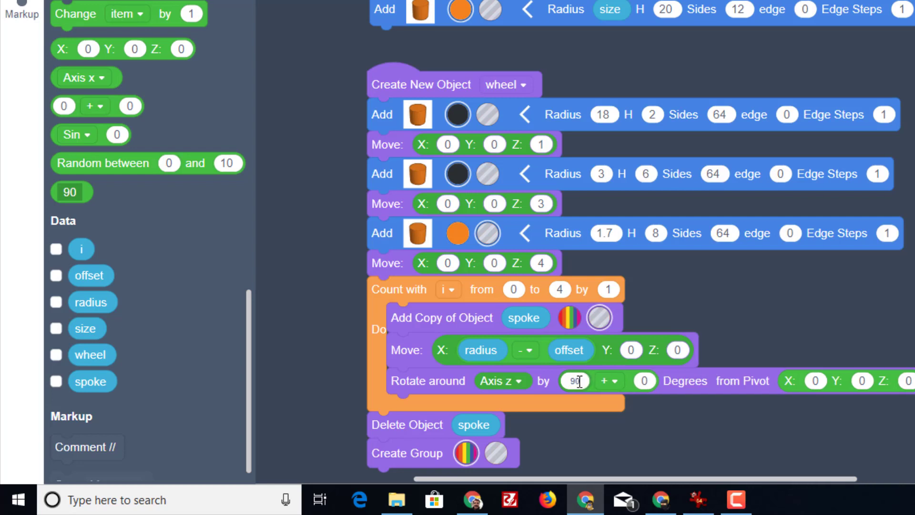
click(610, 380)
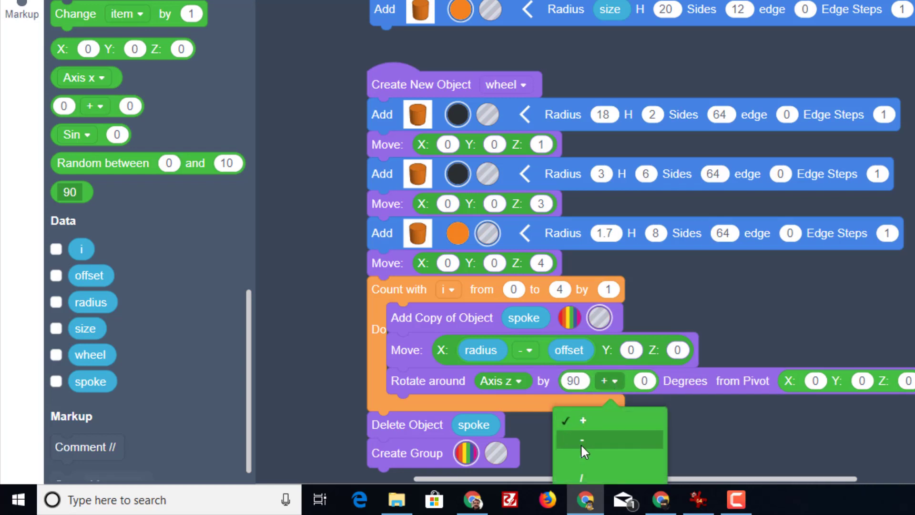
click(581, 440)
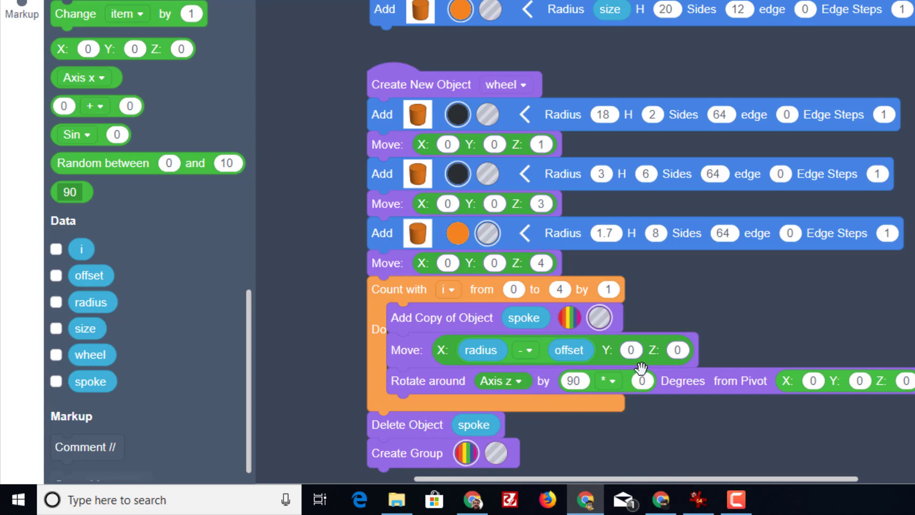
mouse_move(458, 297)
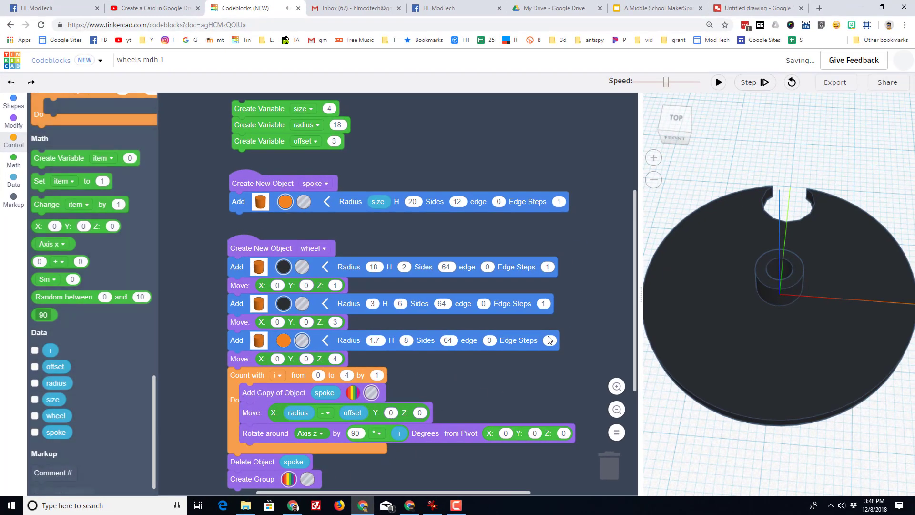
Run the updated program to cut four evenly spaced spoke notches.
click(718, 82)
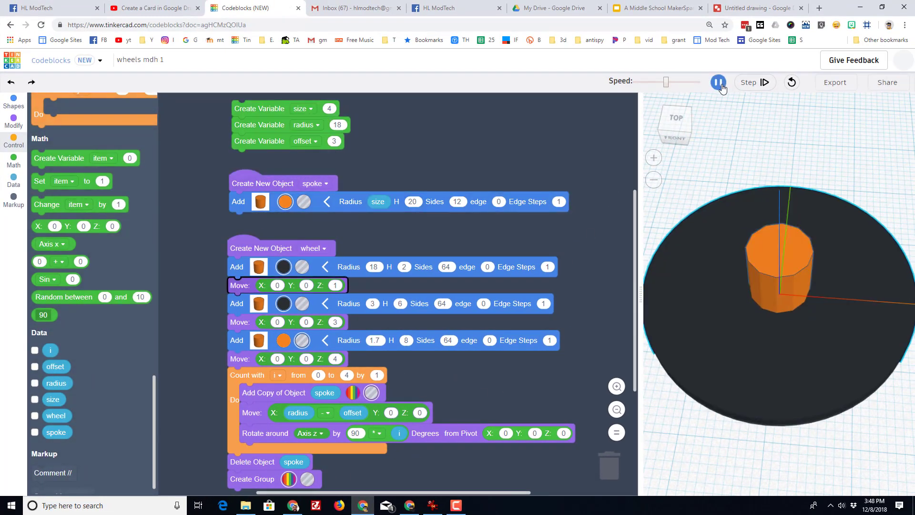
click(748, 81)
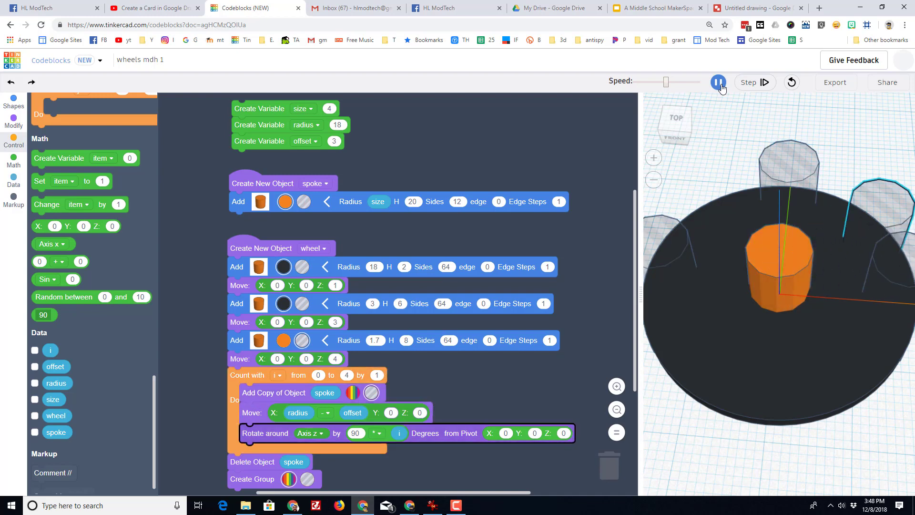
click(718, 82)
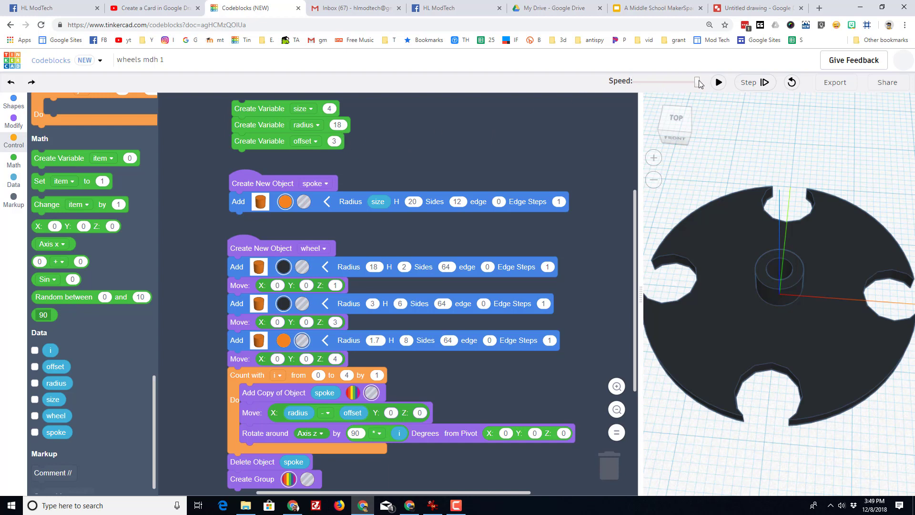
click(333, 141)
text(1.5)
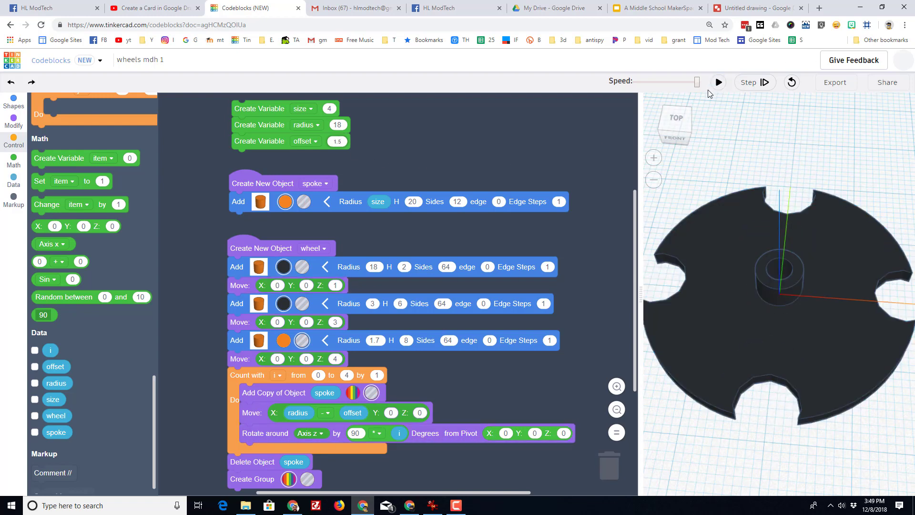
mouse_move(452, 194)
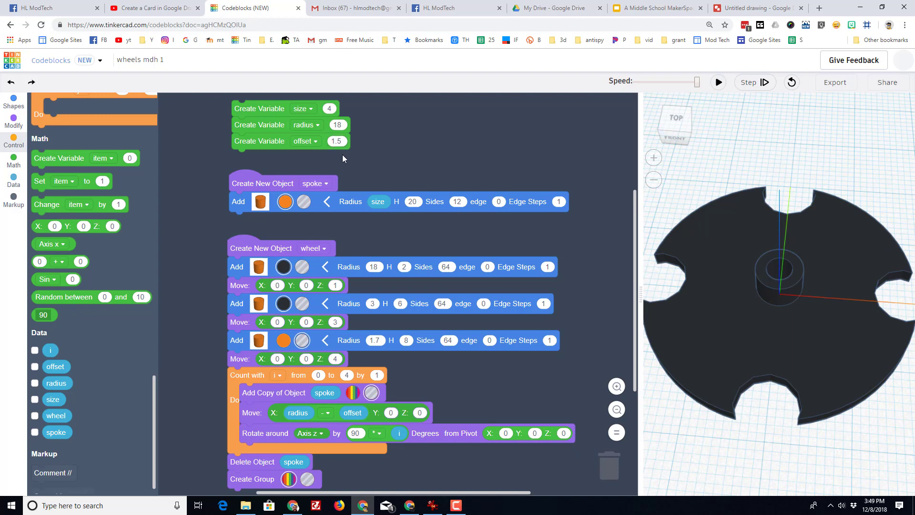
Set the offset variable to 4 and rerun the code.
click(337, 140)
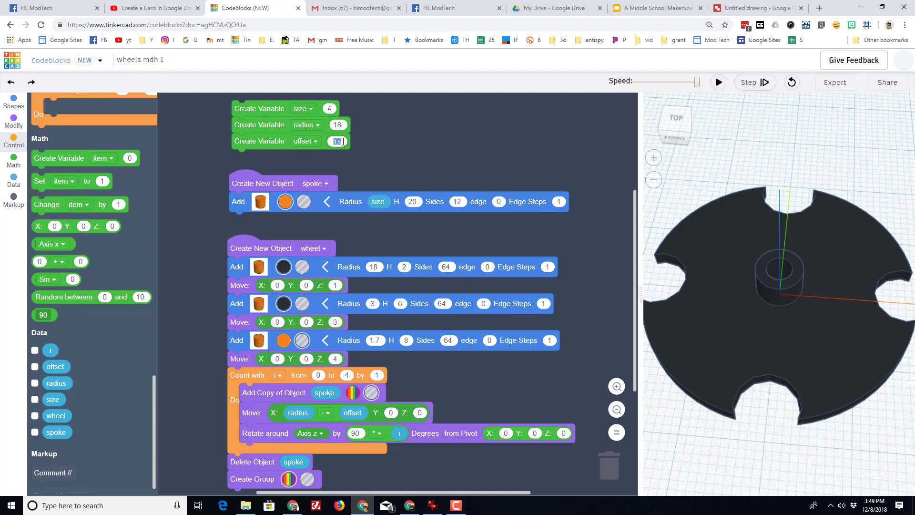
text(4)
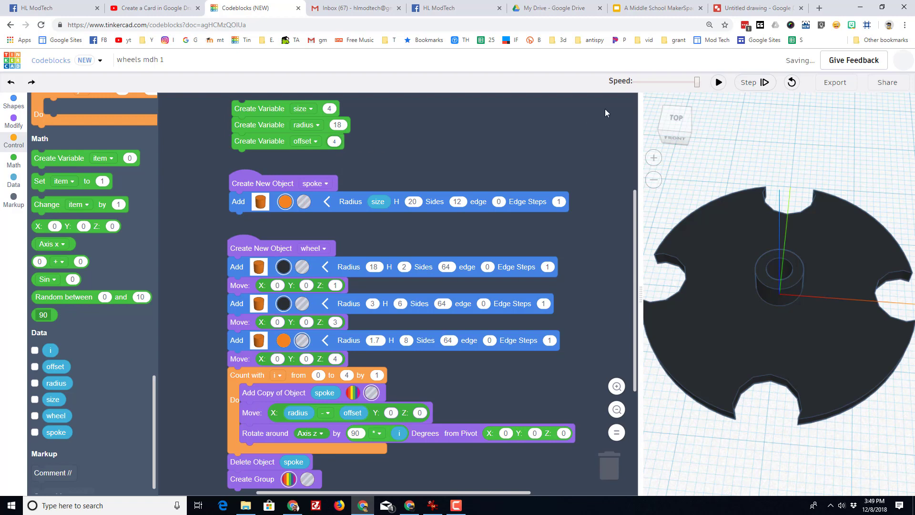
click(717, 81)
text(36)
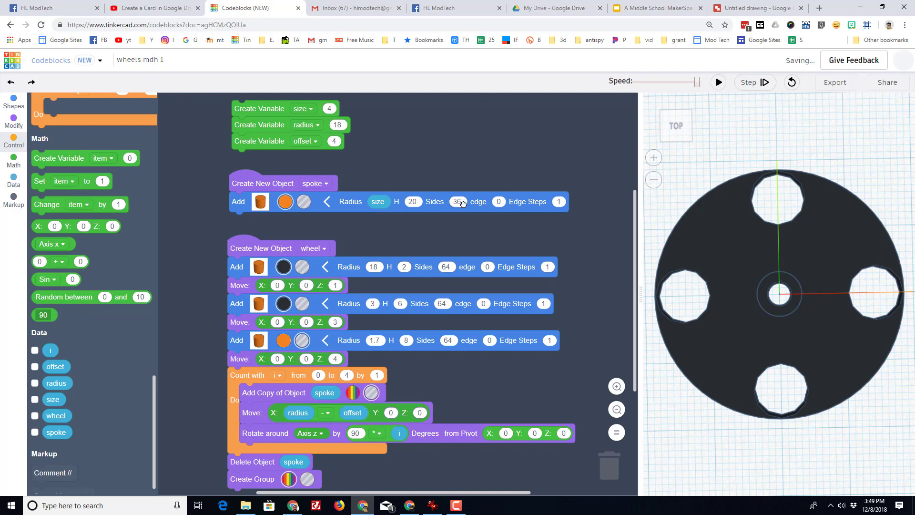
Run with 36-sided spokes, set offset to 5, and orbit to an angled view.
click(717, 82)
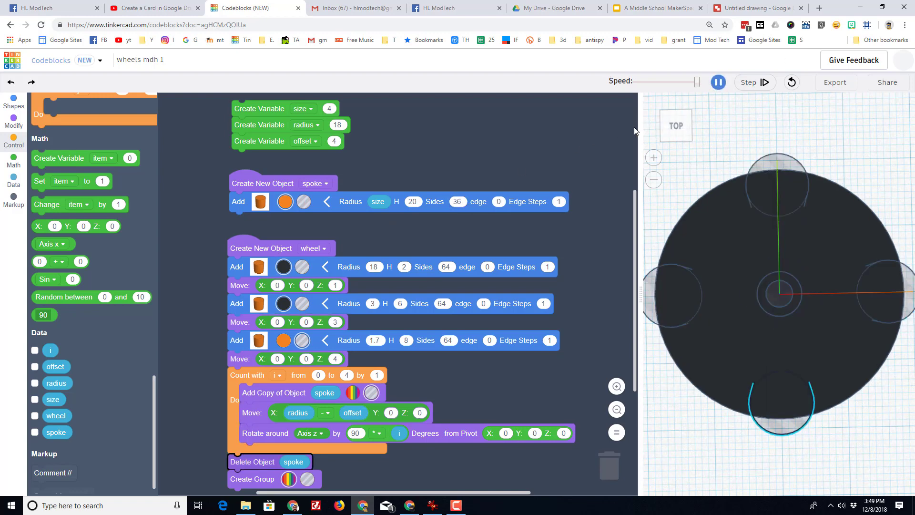
click(717, 82)
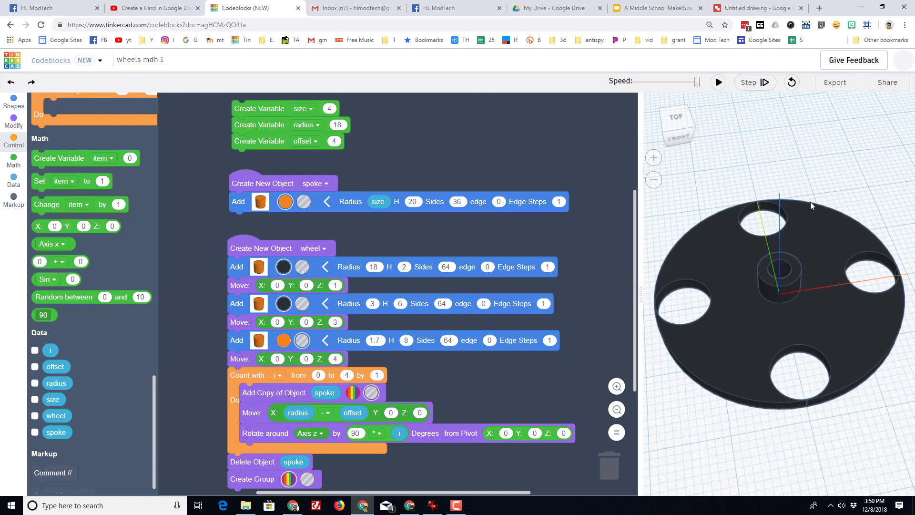
mouse_move(338, 259)
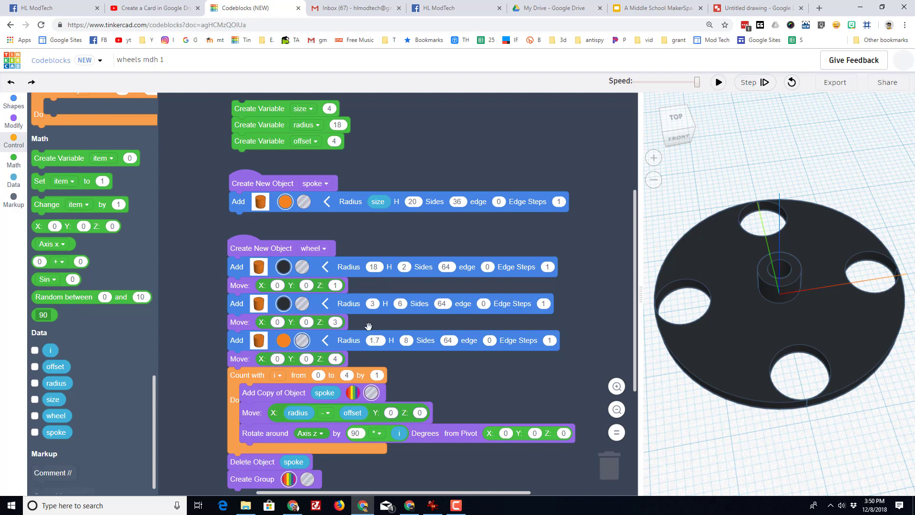
click(333, 141)
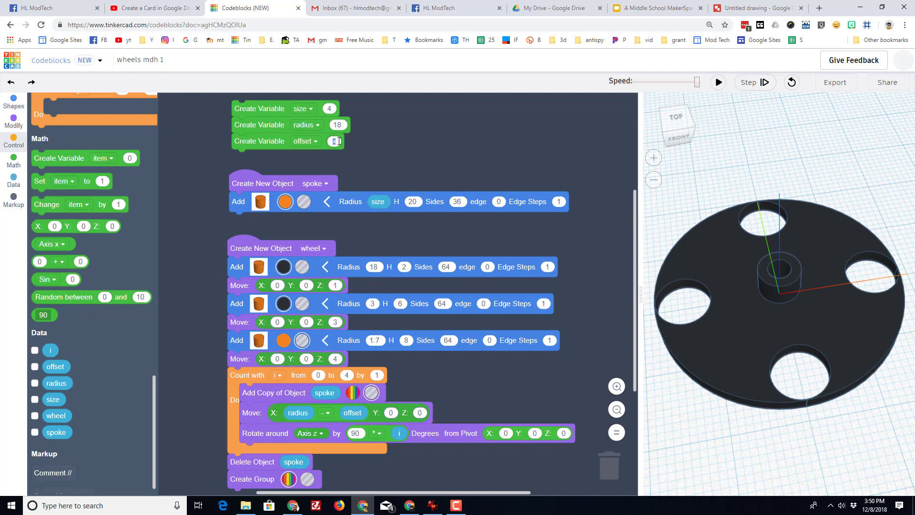
click(717, 82)
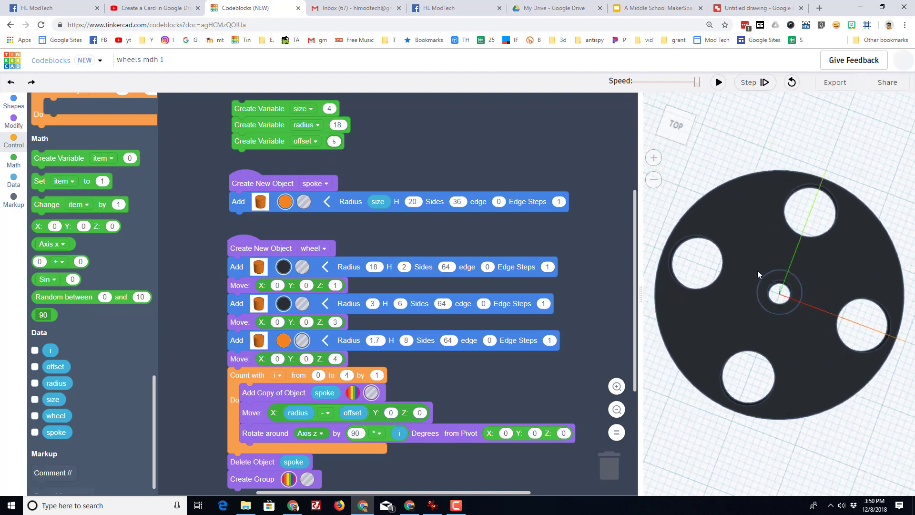
drag(759, 275, 765, 216)
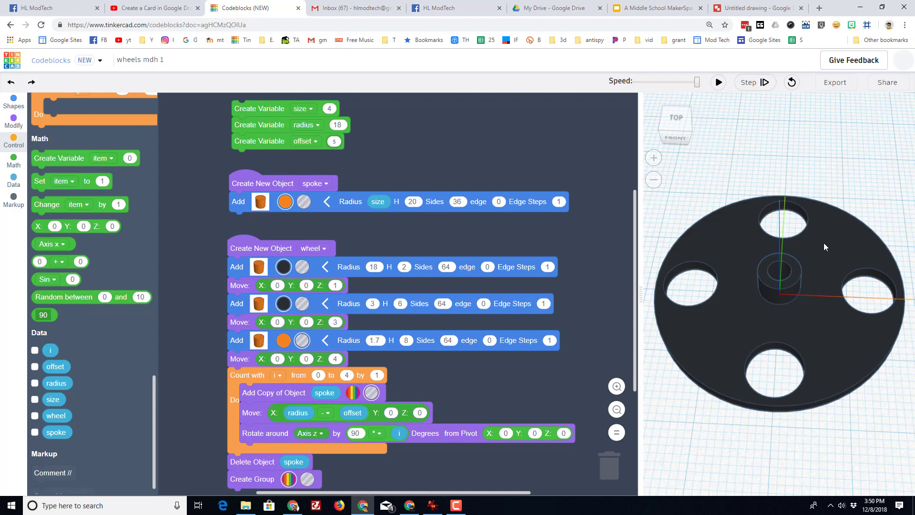
mouse_move(365, 232)
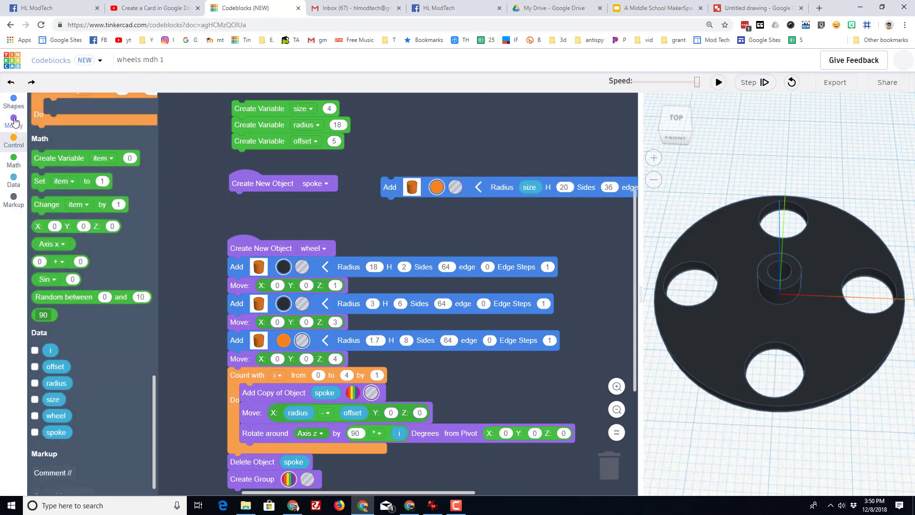
Replace the spoke with a 5 by 5 box and rerun to show square holes.
click(13, 103)
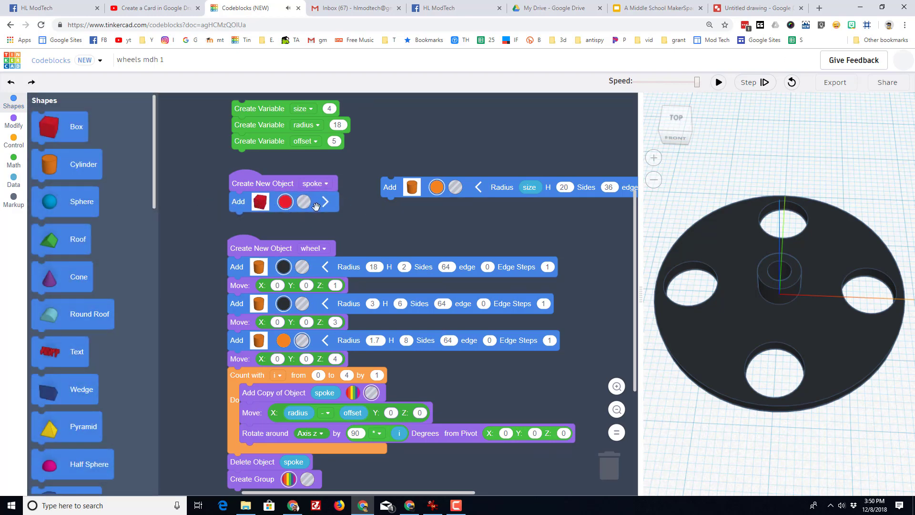
click(260, 201)
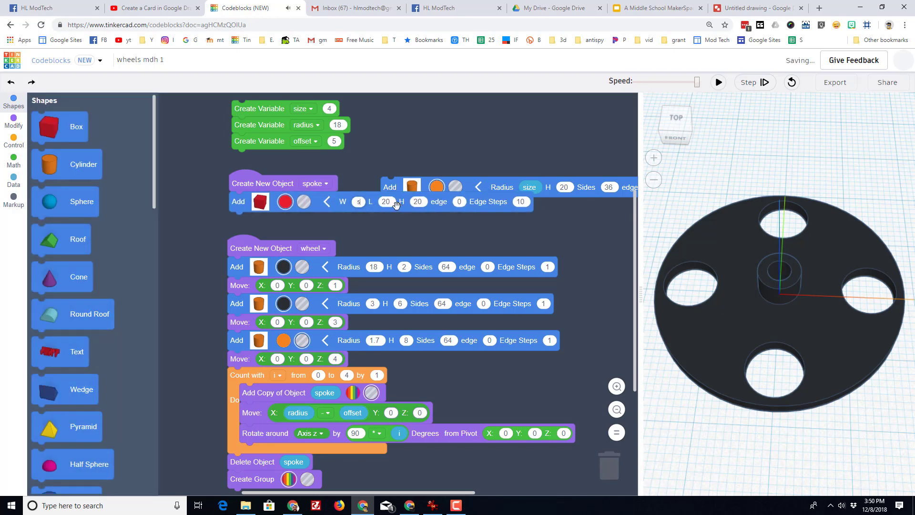
text(5)
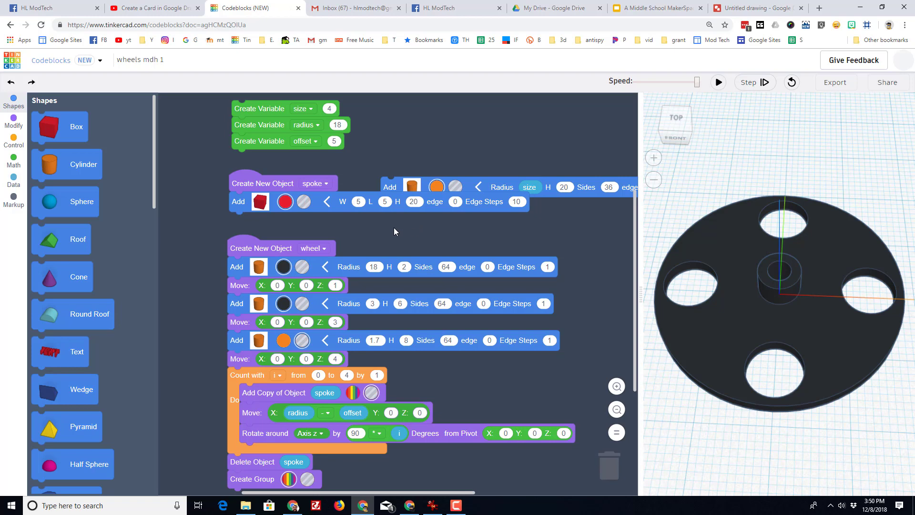
click(718, 82)
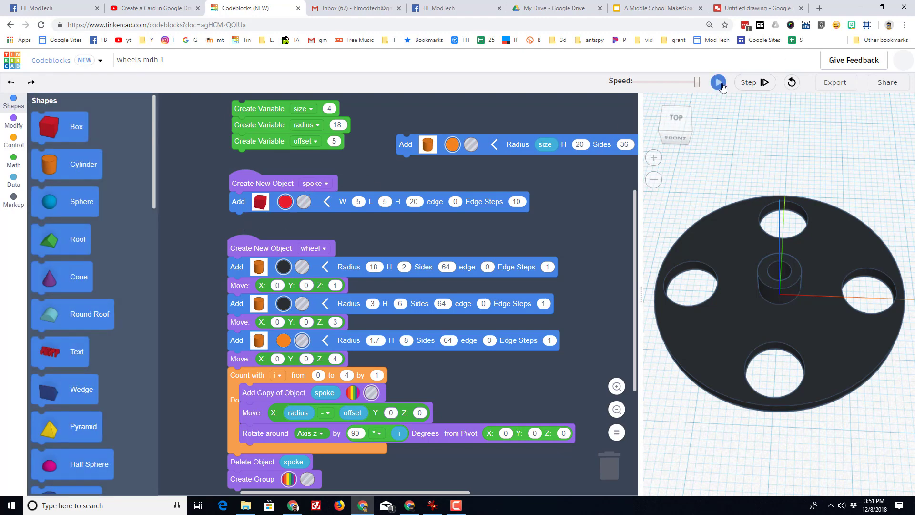
click(718, 82)
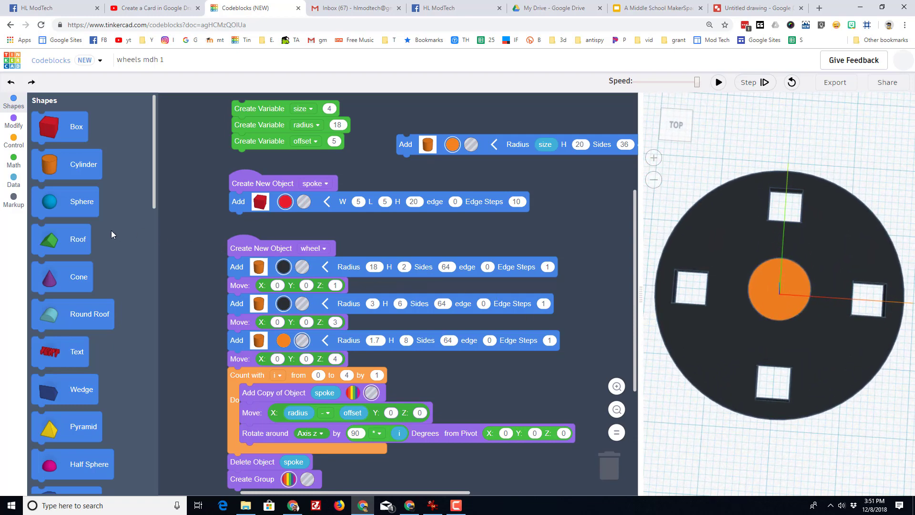
mouse_move(53, 243)
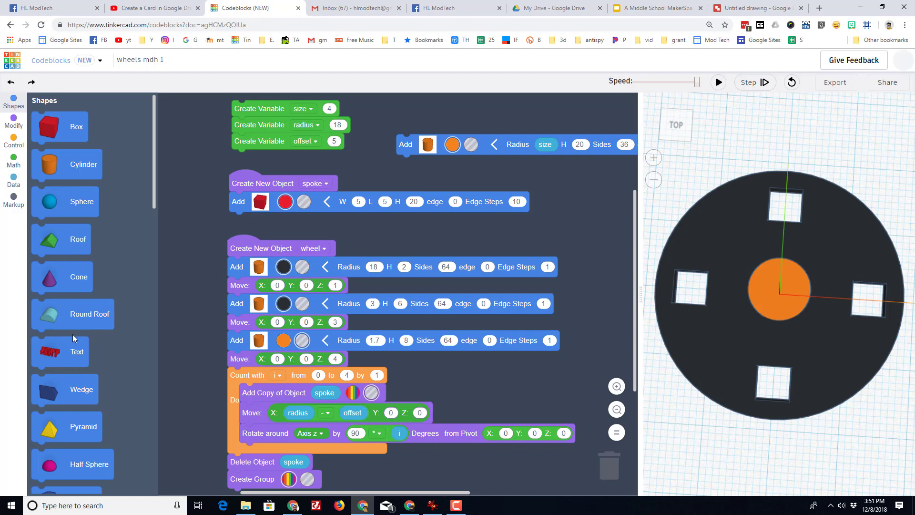
scroll(down, 3)
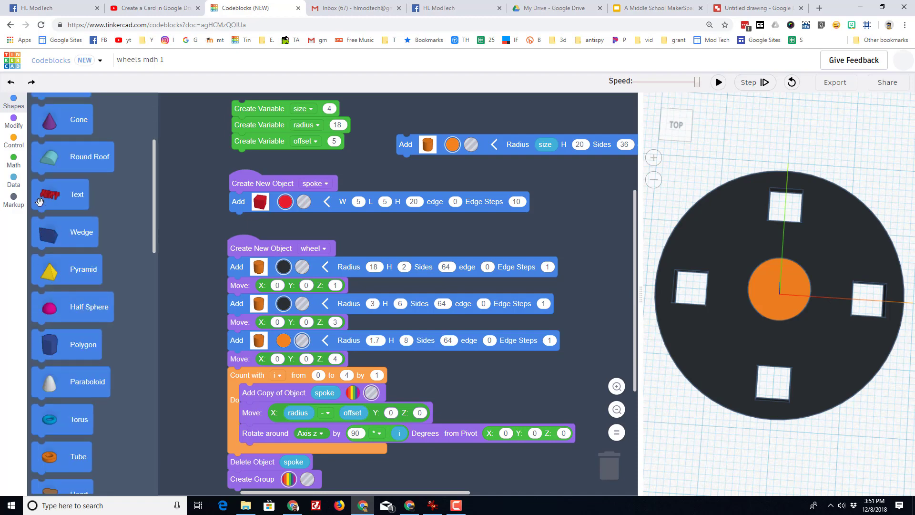
mouse_move(52, 244)
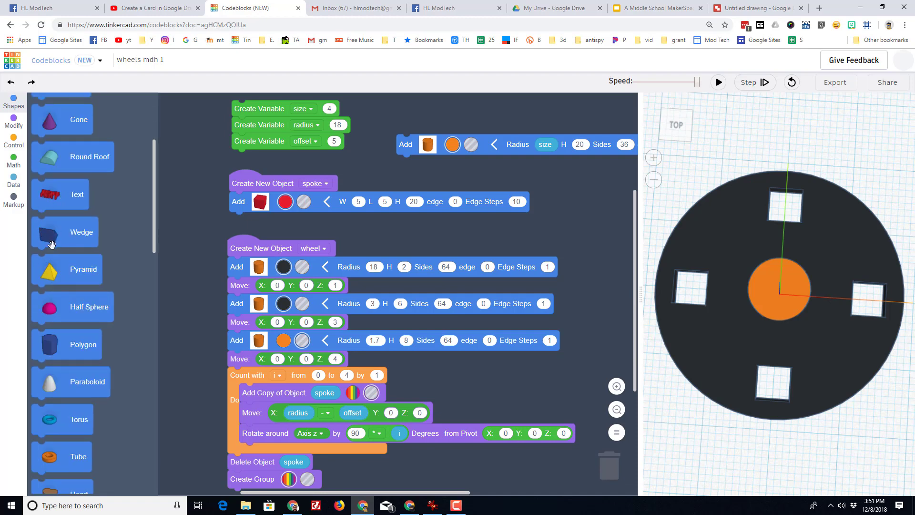
scroll(down, 3)
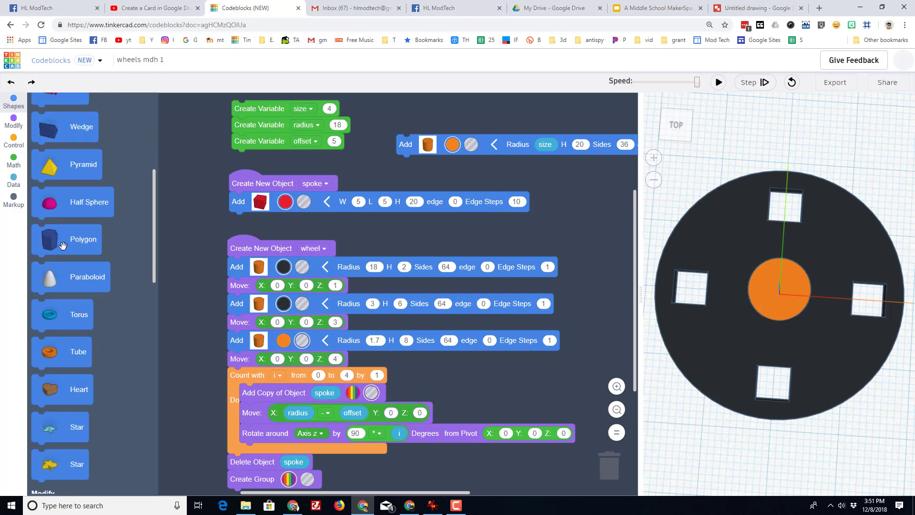
scroll(down, 3)
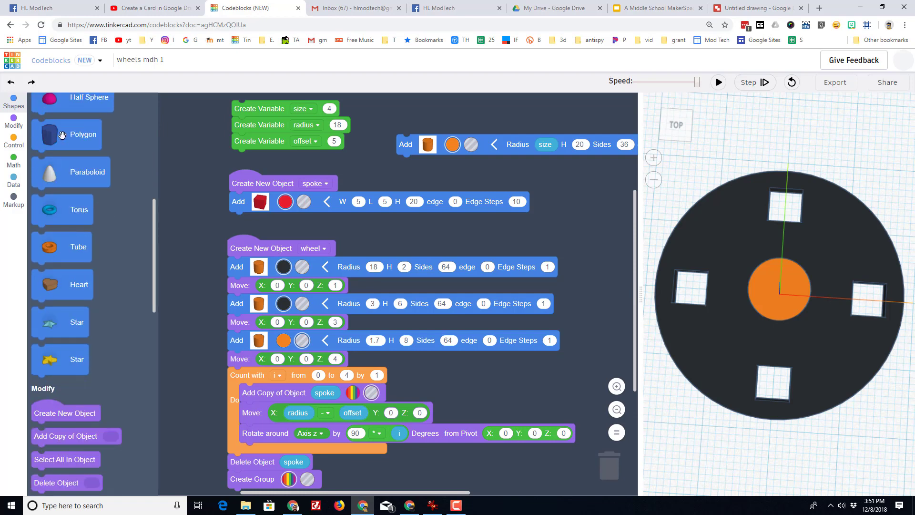
mouse_move(126, 290)
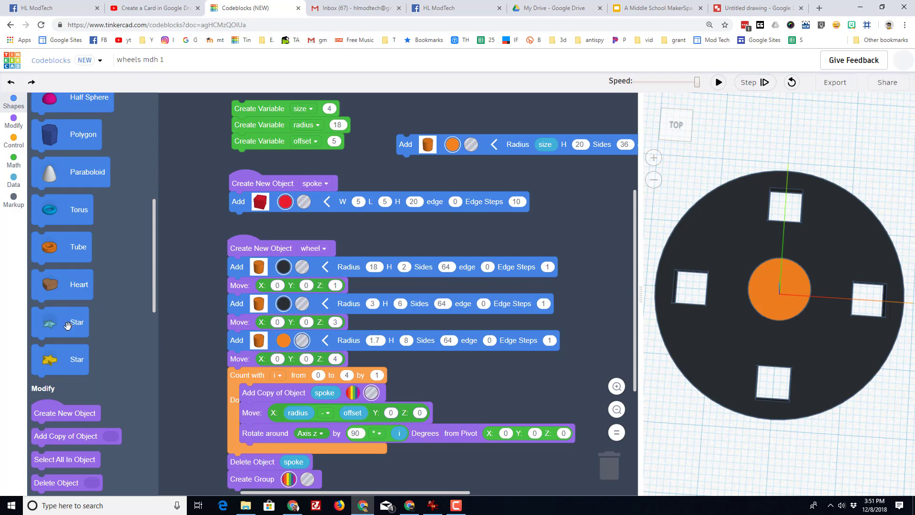
mouse_move(345, 276)
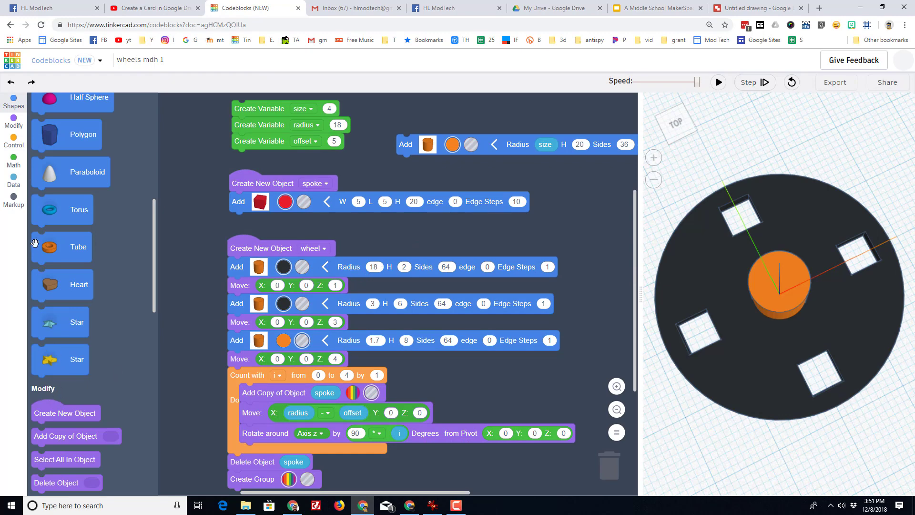
Use the radius variable for the wheel's radius and set radius to 36.
click(13, 181)
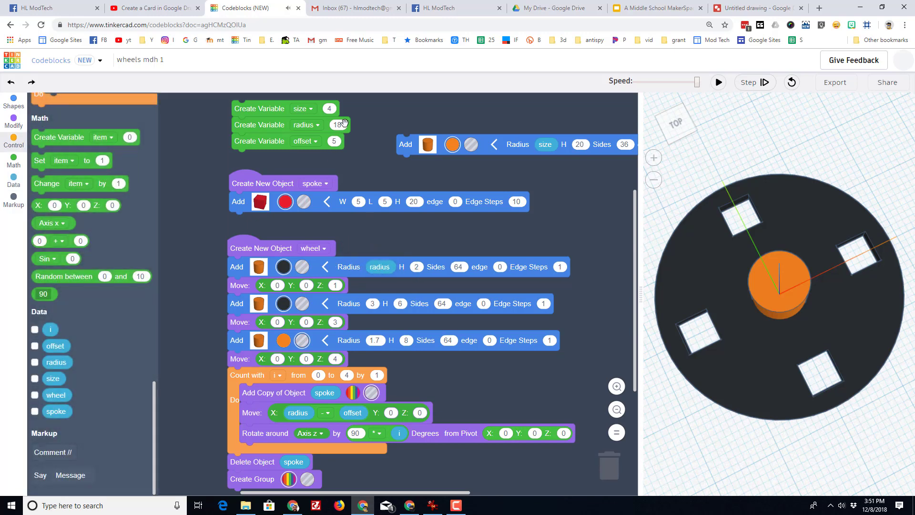
click(337, 125)
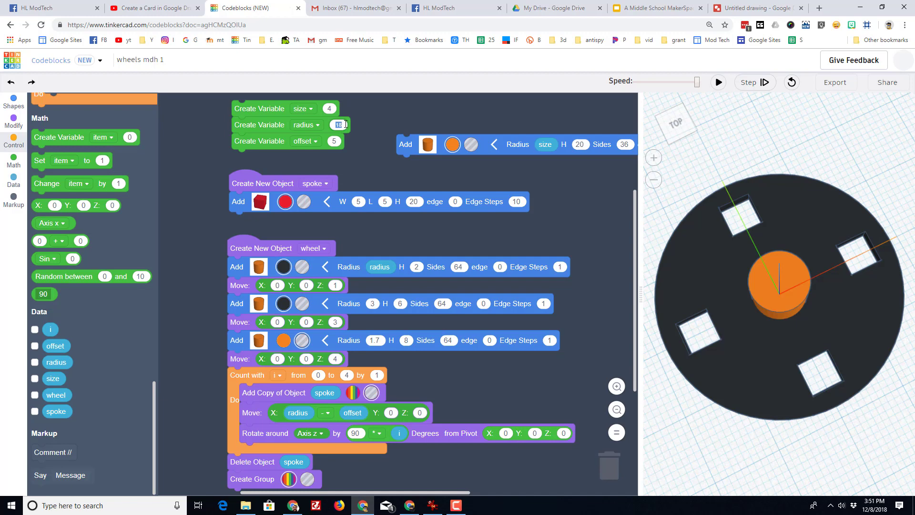
text(36)
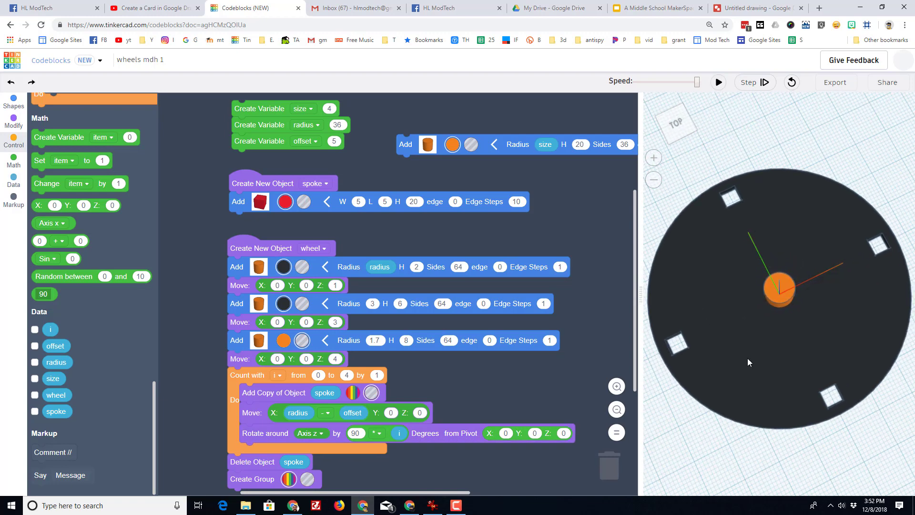
mouse_move(482, 380)
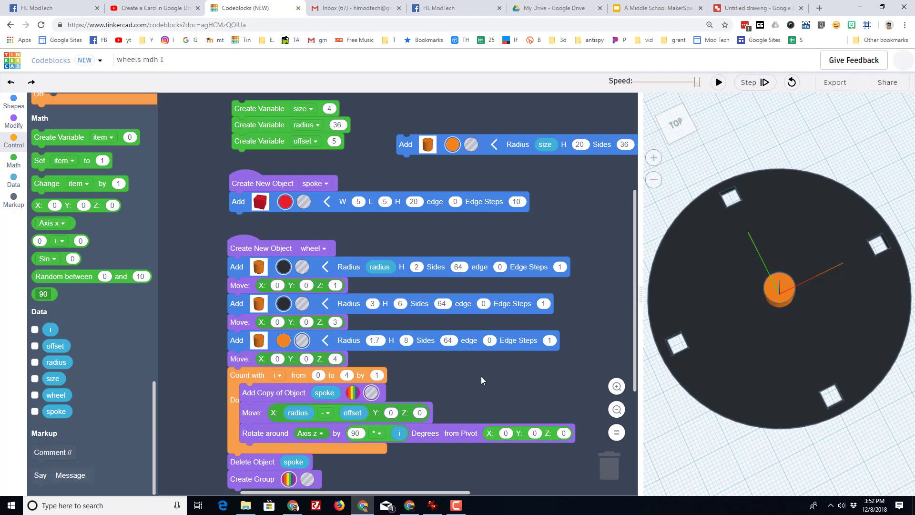
mouse_move(496, 144)
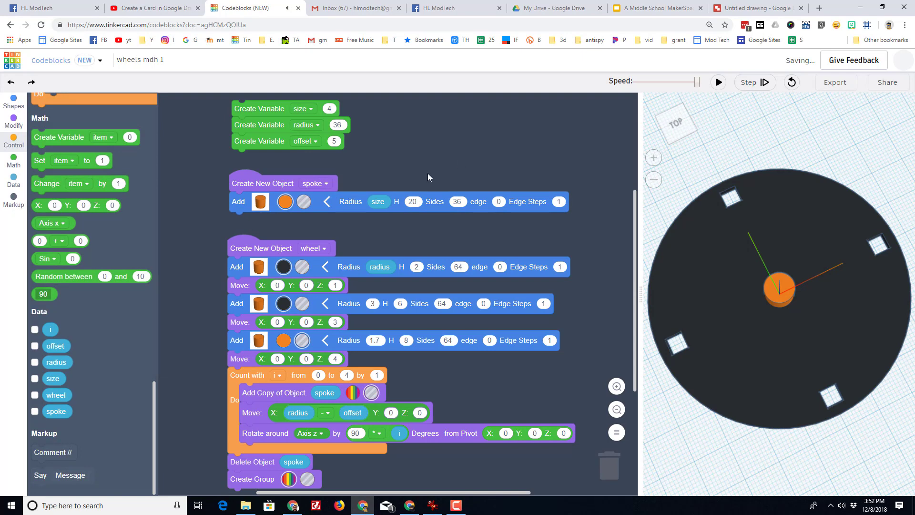
Change the radius variable to 18 and rerun to render the smaller four-hole wheel.
click(338, 124)
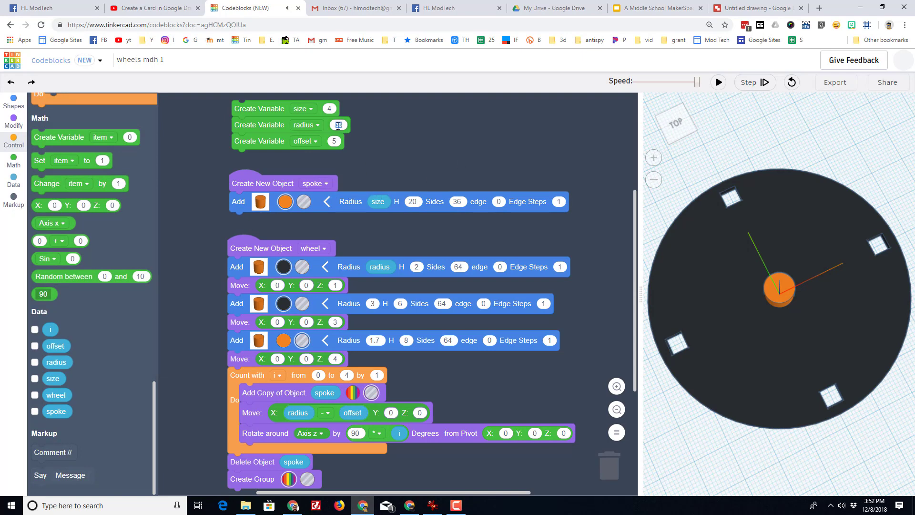
text(18)
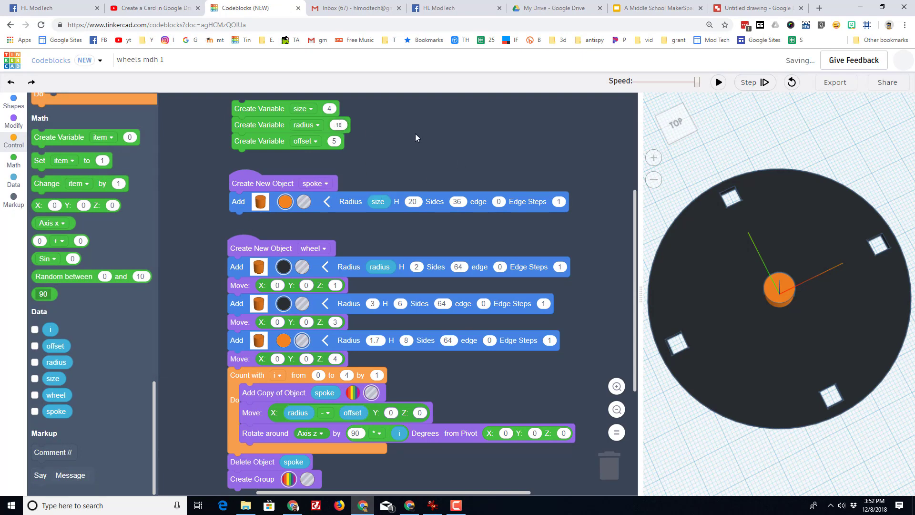
click(718, 81)
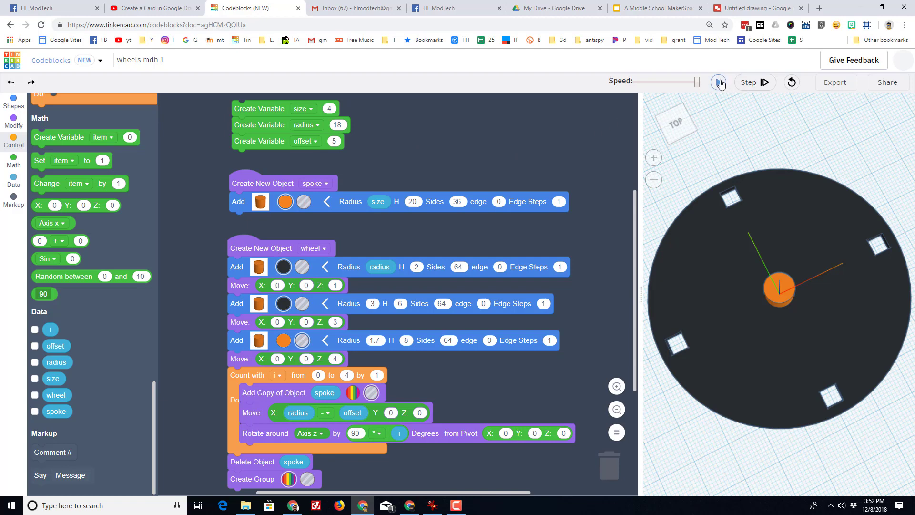
click(718, 82)
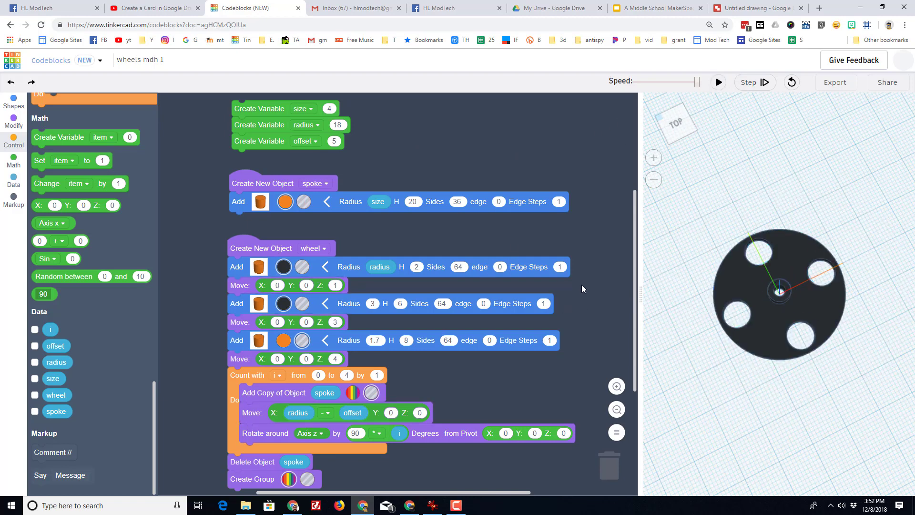
scroll(down, 3)
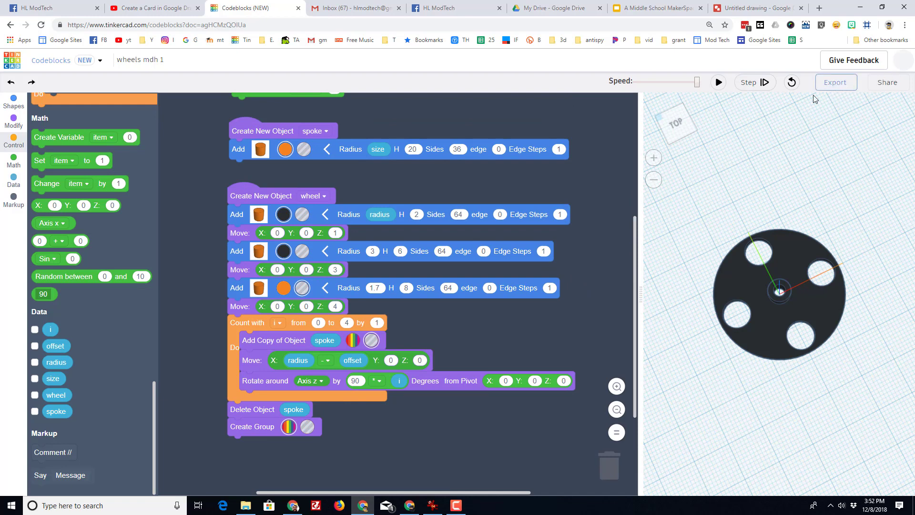
mouse_move(598, 233)
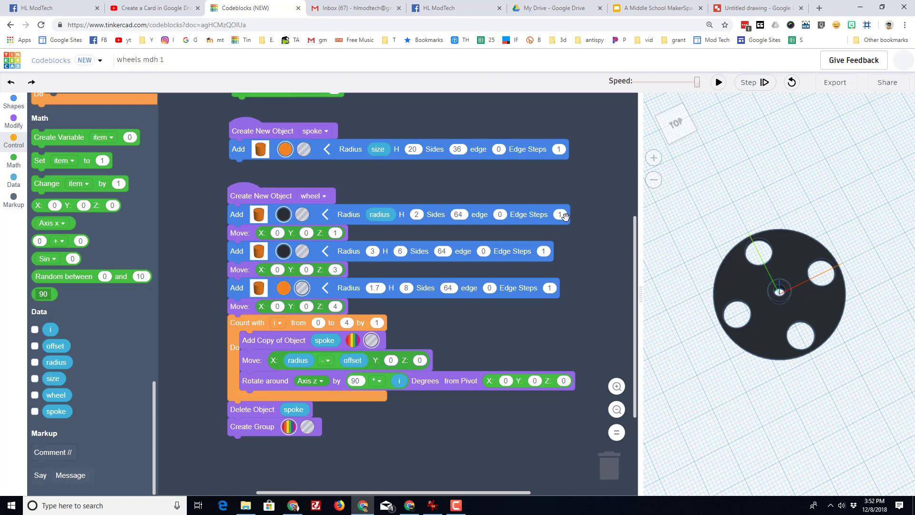
mouse_move(590, 268)
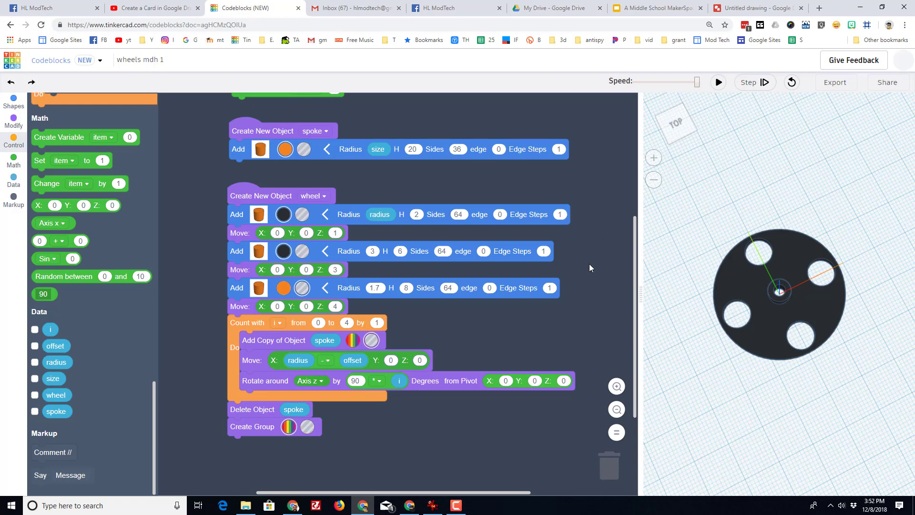